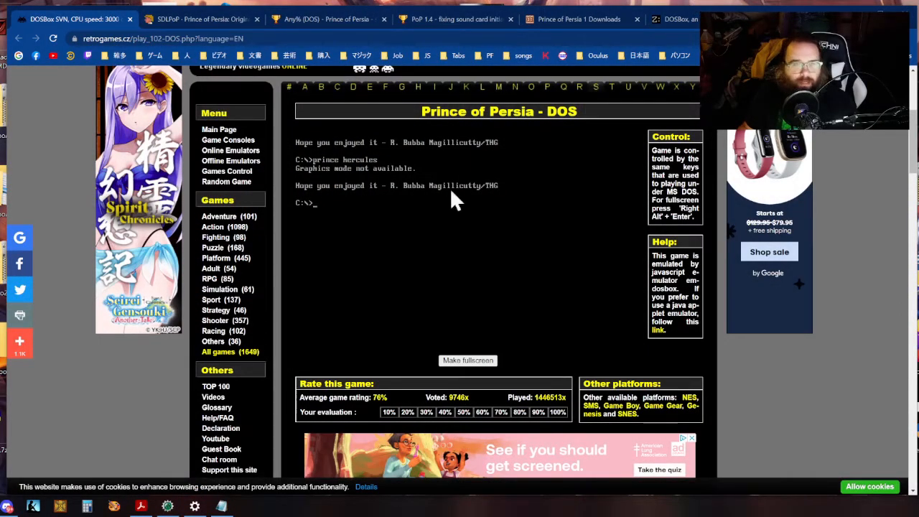
Reload the Prince of Persia page and start the DOS emulator with keyboard focus.
{"action": "left_click", "coordinate": [53, 38]}
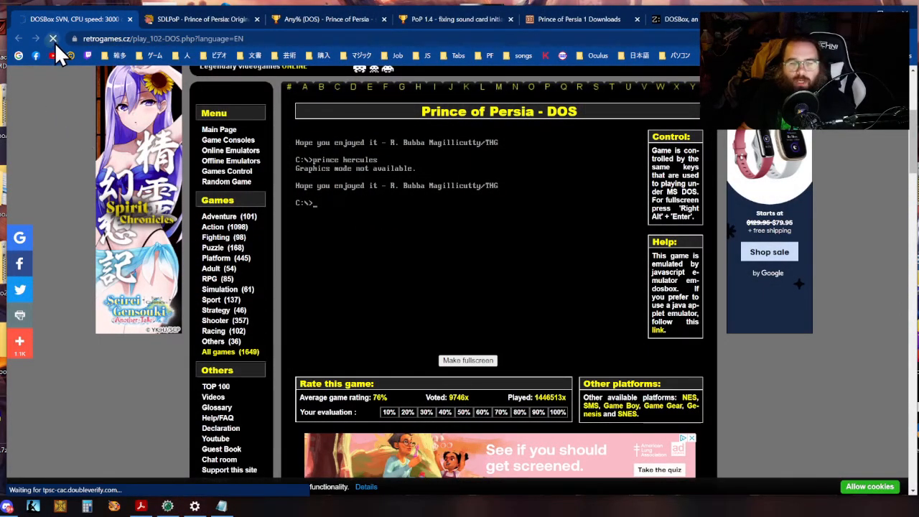
{"action": "left_click", "coordinate": [52, 39]}
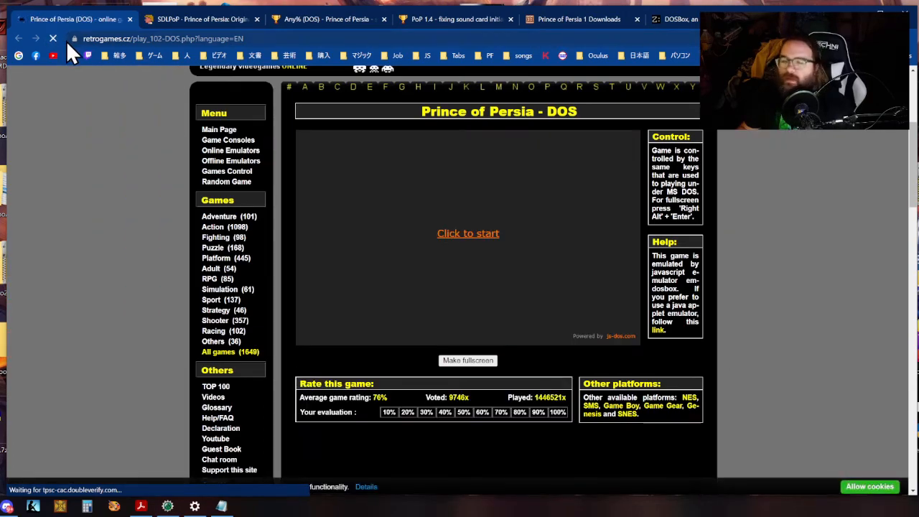
{"action": "left_click", "coordinate": [468, 232]}
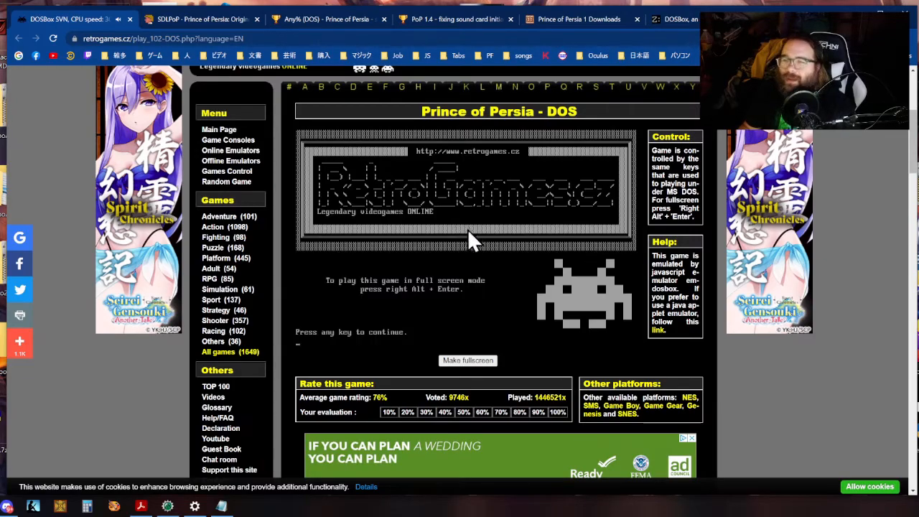
{"action": "left_click", "coordinate": [467, 360]}
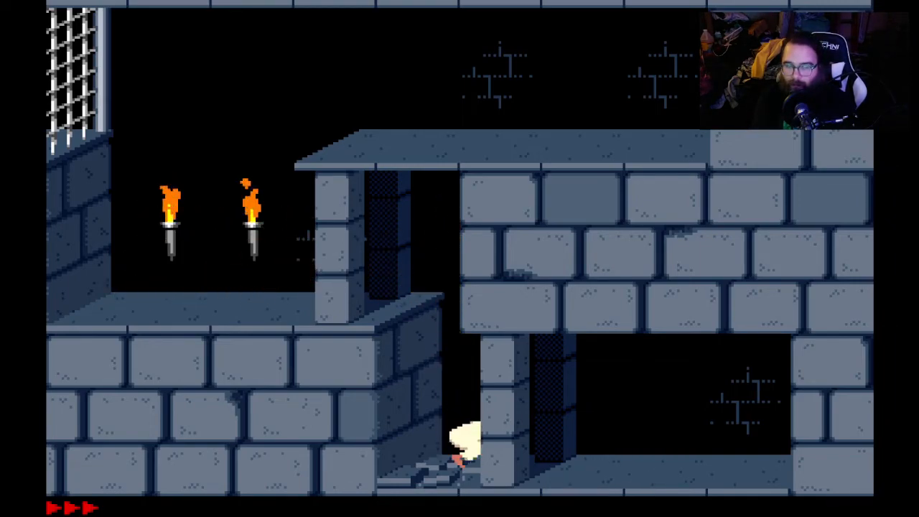
Play the first level of Prince of Persia, then quit to the C:\> prompt.
{"action": "key", "text": "Right"}
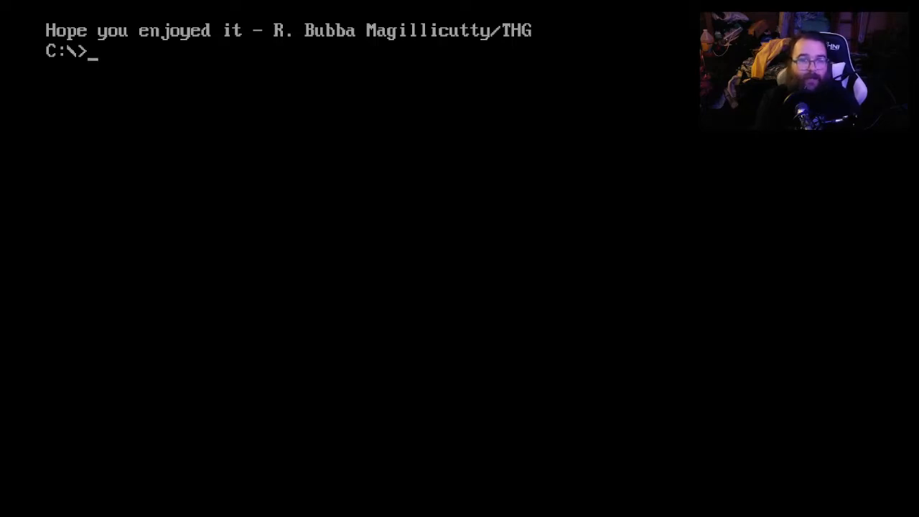
Launch 'prince megan' to the copy-protection potion room, then quit back to DOS.
{"action": "type", "text": "prince"}
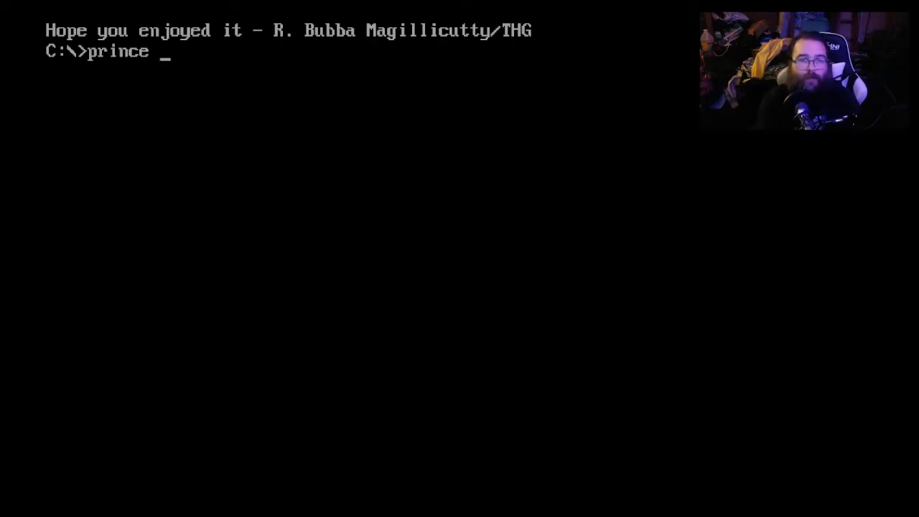
{"action": "type", "text": "megan"}
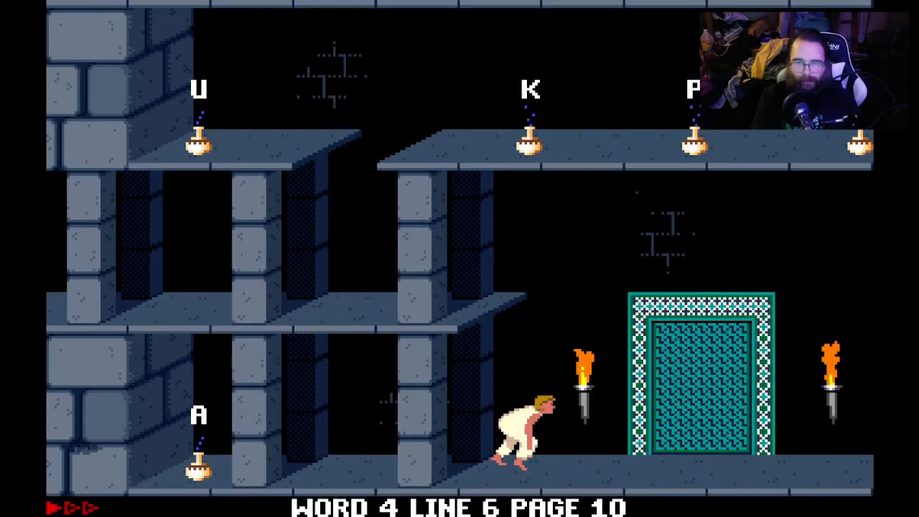
{"action": "key", "text": "Left"}
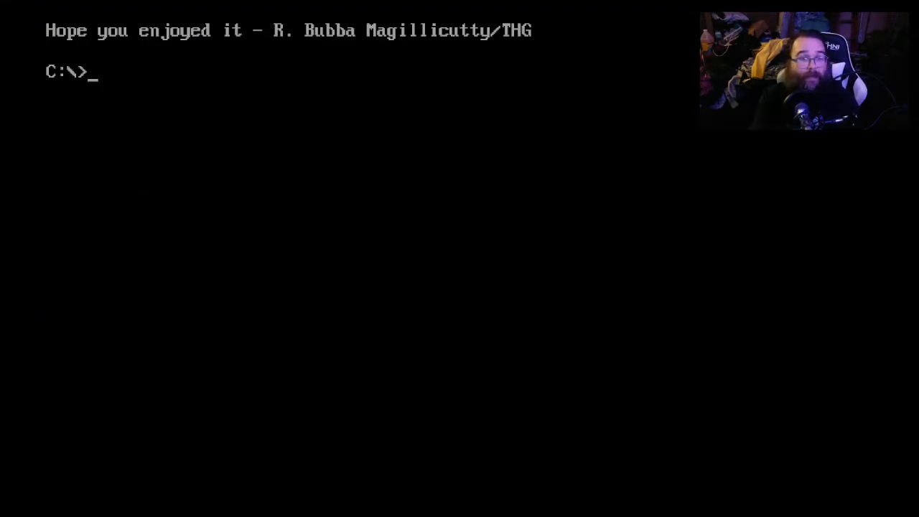
Type 'prince' at the prompt, then clear the half-written command.
{"action": "type", "text": "p"}
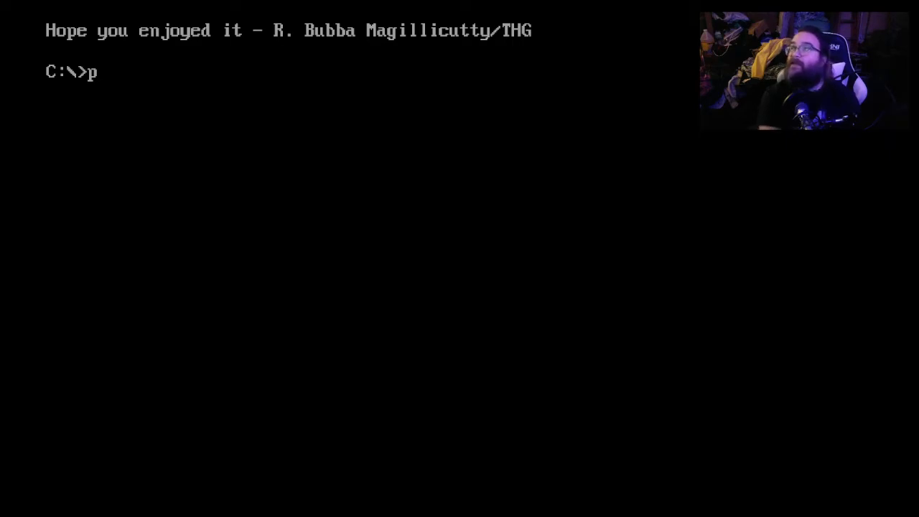
{"action": "type", "text": "ri"}
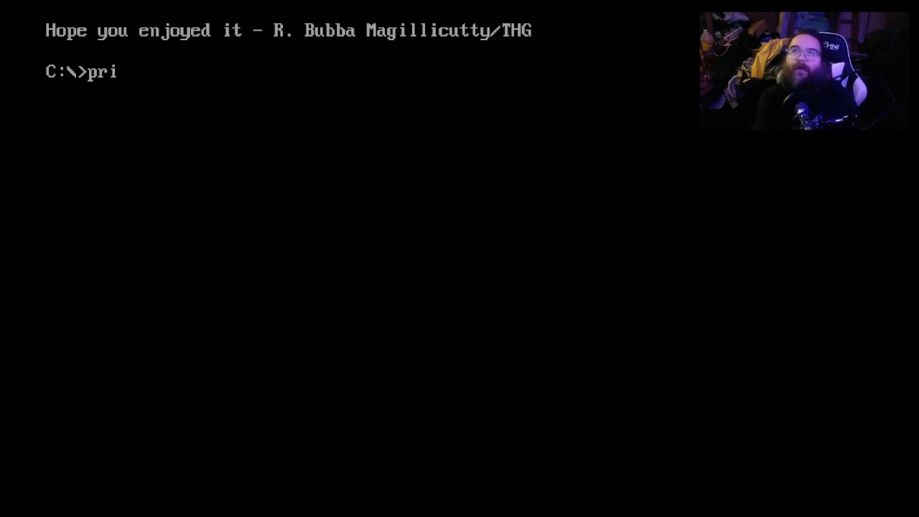
{"action": "type", "text": "nce c"}
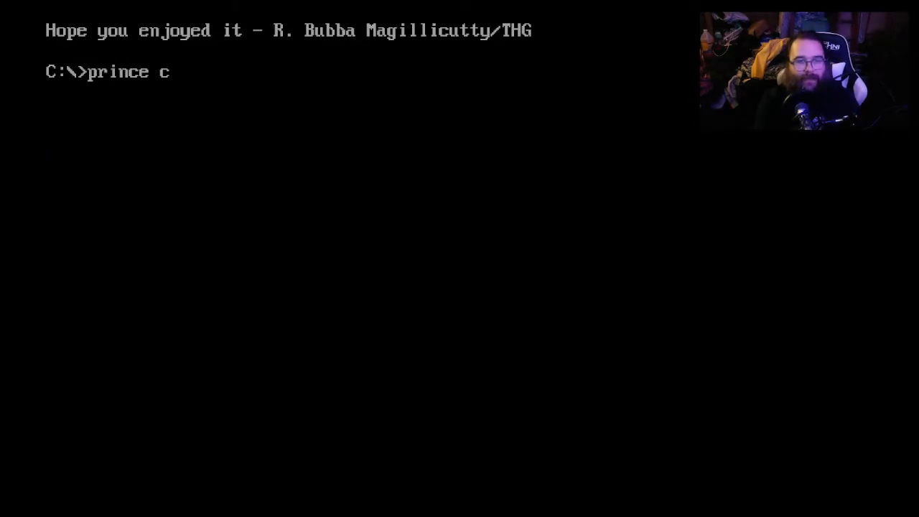
{"action": "key", "text": "Return"}
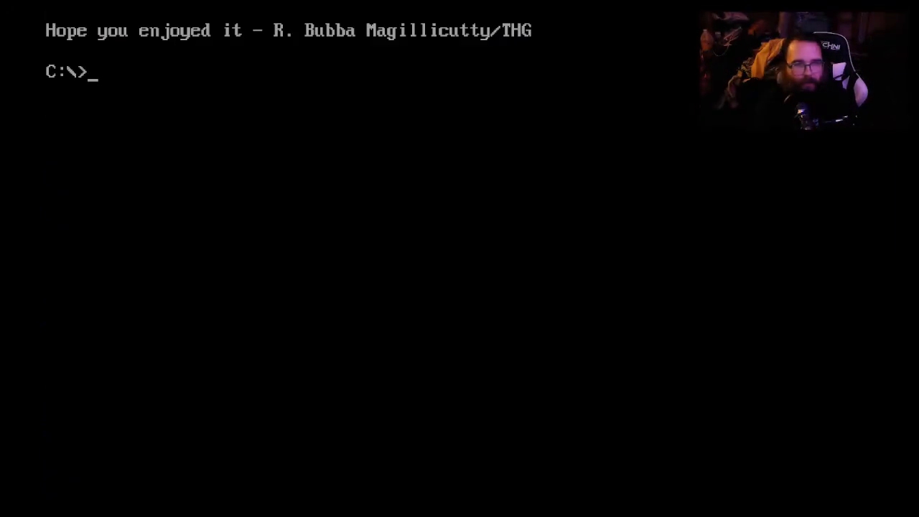
Run 'prince hercules', which fails, then type 'prince megahit' at the prompt.
{"action": "type", "text": "prince her"}
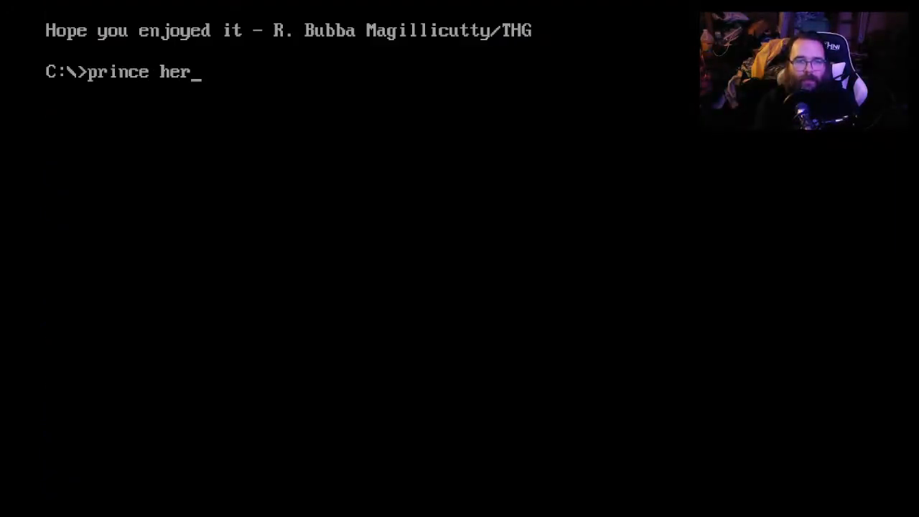
{"action": "key", "text": "Return"}
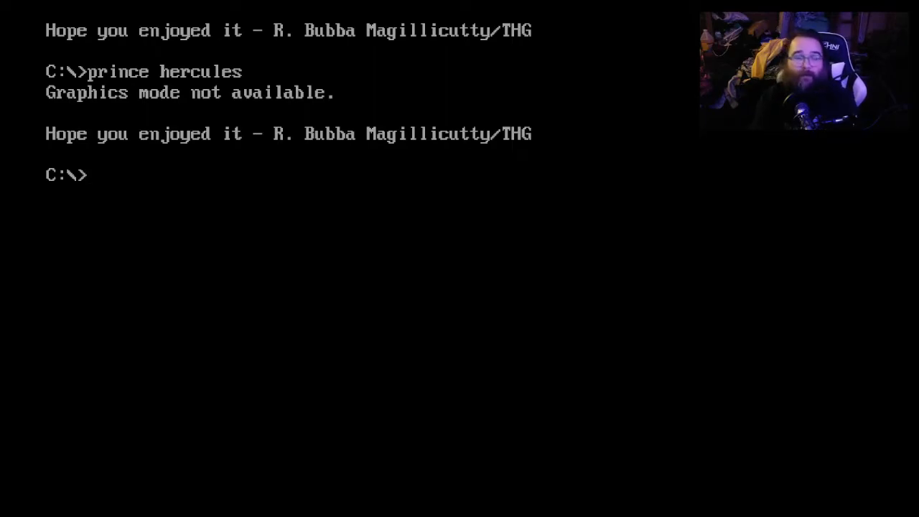
{"action": "type", "text": "princ"}
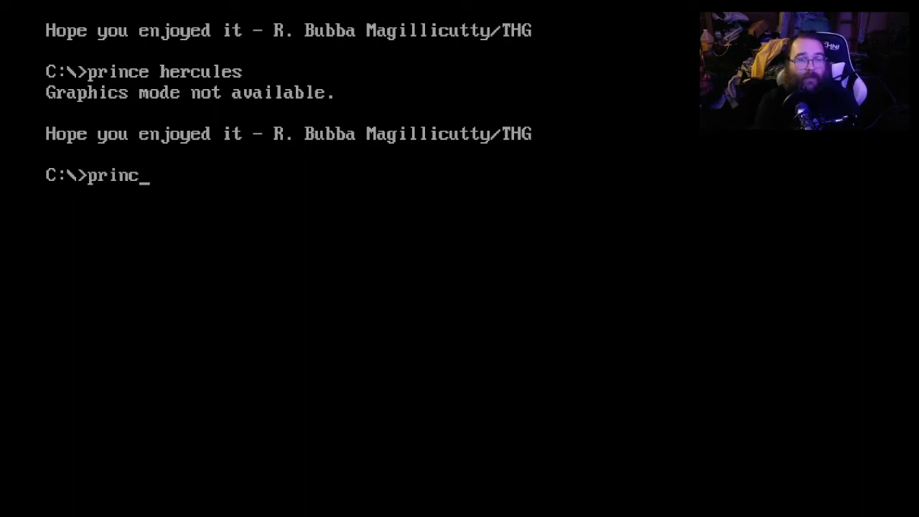
{"action": "type", "text": "e me"}
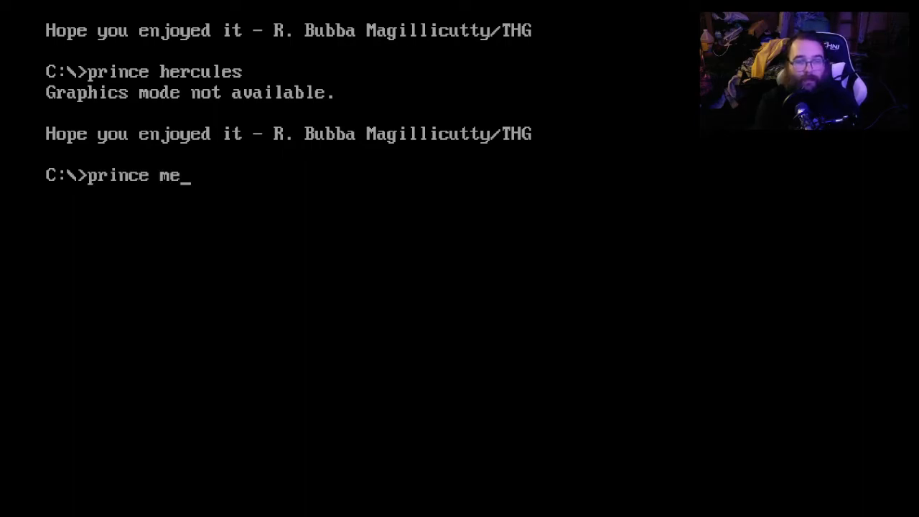
{"action": "type", "text": "gahit"}
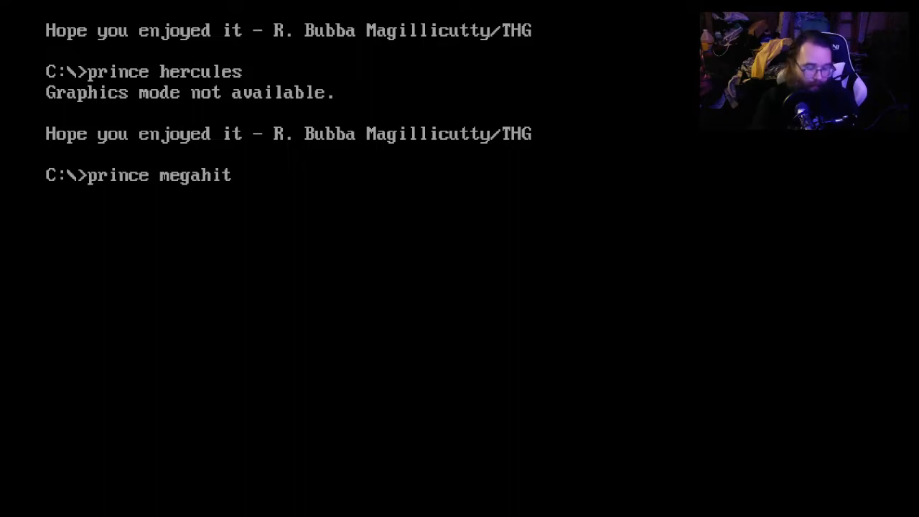
Run 'prince megahit', test the game, quit to DOS and leave fullscreen.
{"action": "key", "text": "Return"}
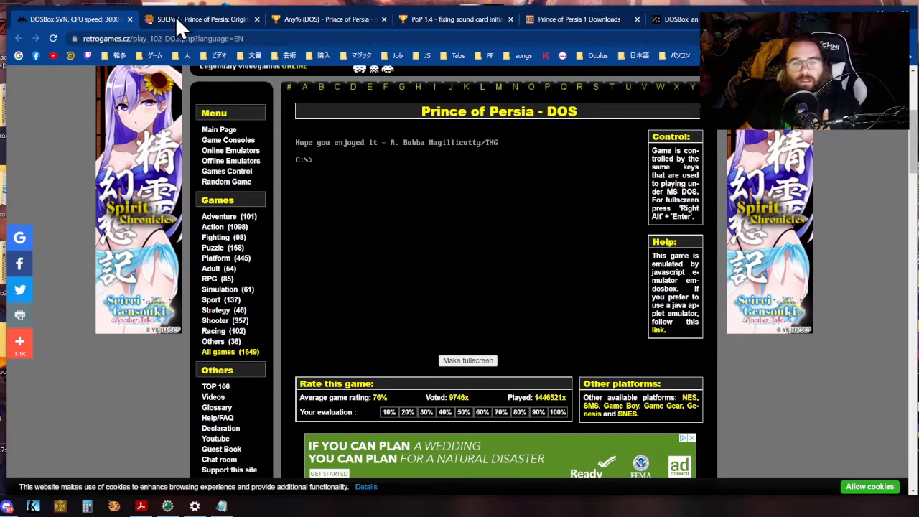
Switch to the popot.org SDLPoP 1.22 download page tab.
{"action": "left_click", "coordinate": [201, 19]}
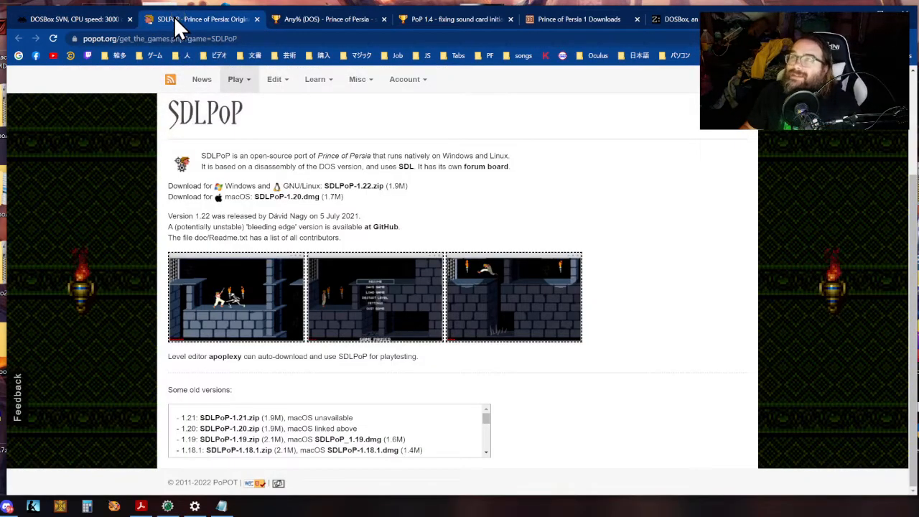
{"action": "mouse_move", "coordinate": [286, 300]}
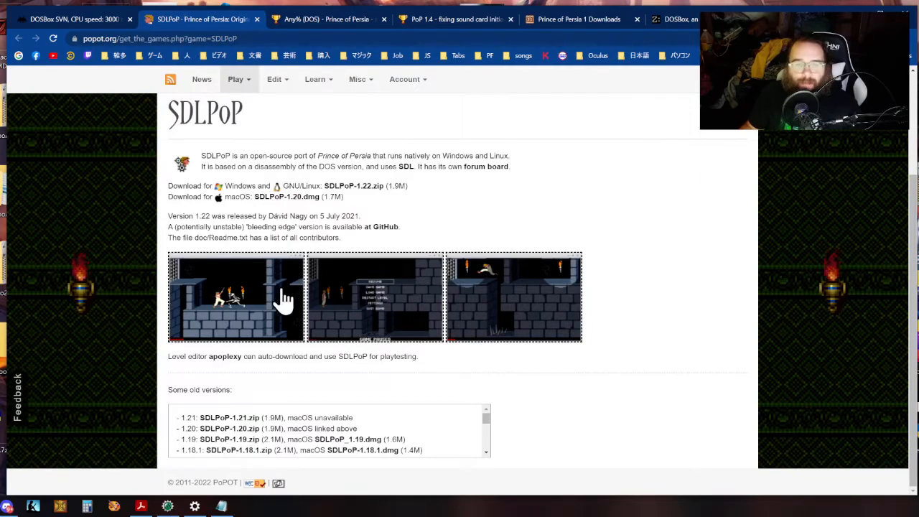
{"action": "mouse_move", "coordinate": [241, 184]}
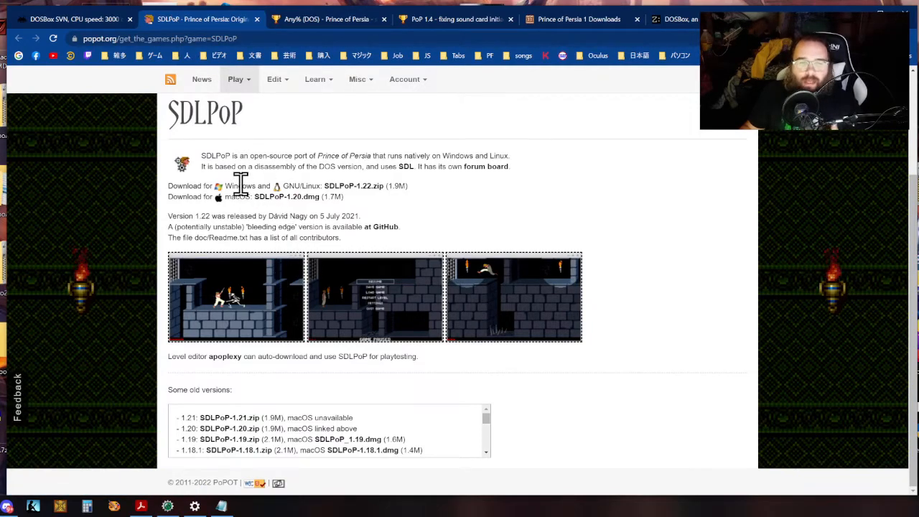
{"action": "mouse_move", "coordinate": [287, 219]}
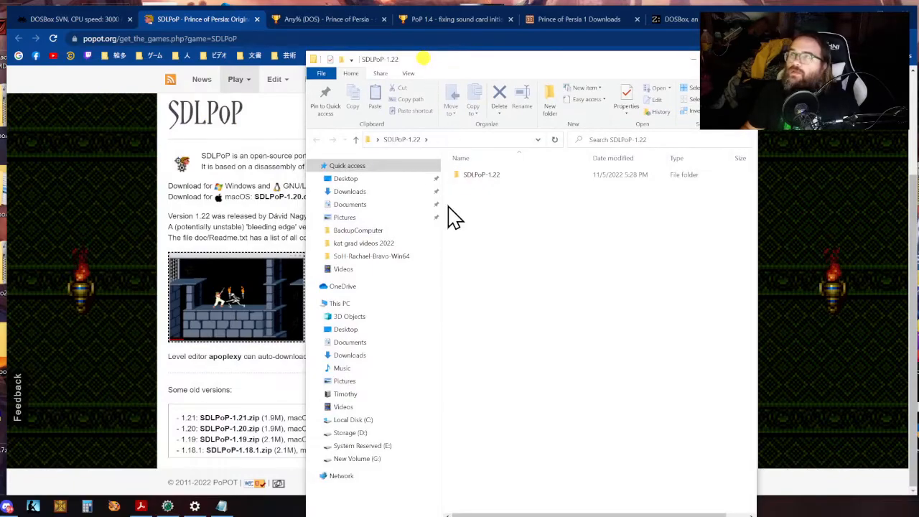
Open the inner SDLPoP-1.22 folder, inspect prince.exe properties, then launch prince.exe.
{"action": "double_click", "coordinate": [481, 175]}
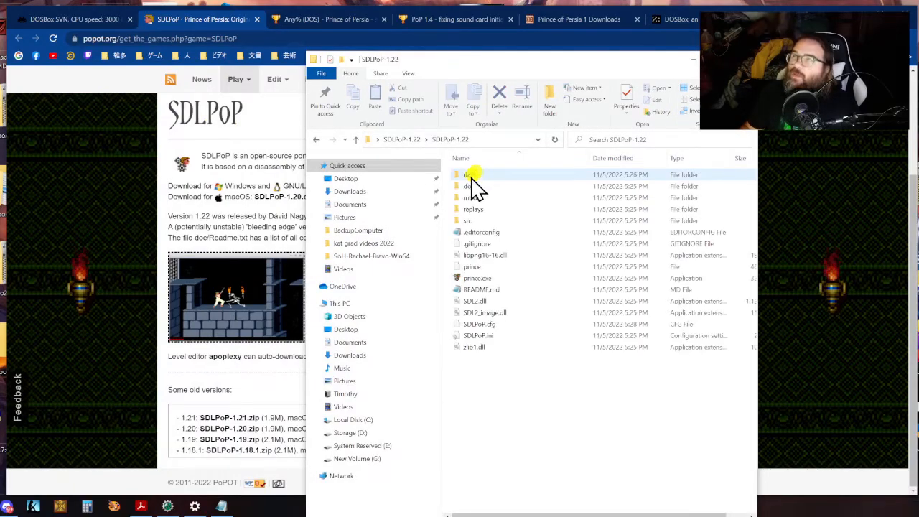
{"action": "left_click", "coordinate": [477, 278]}
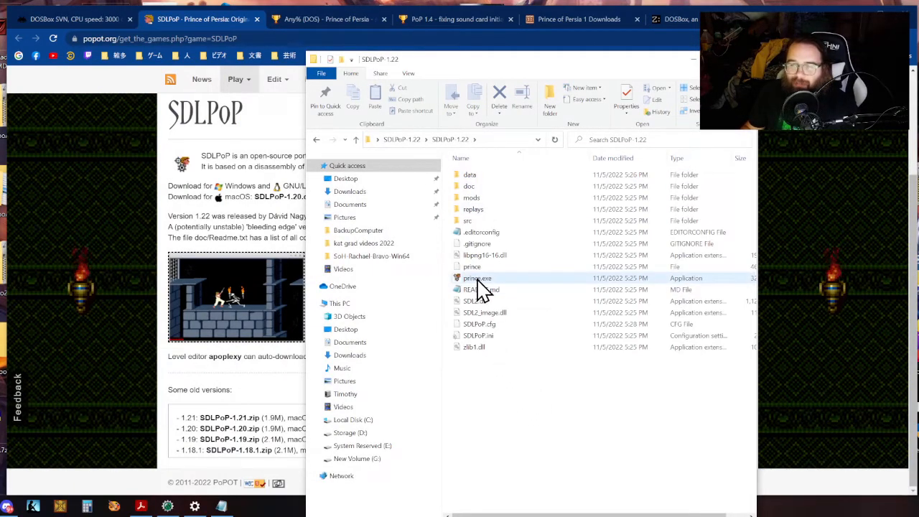
{"action": "left_click", "coordinate": [478, 278]}
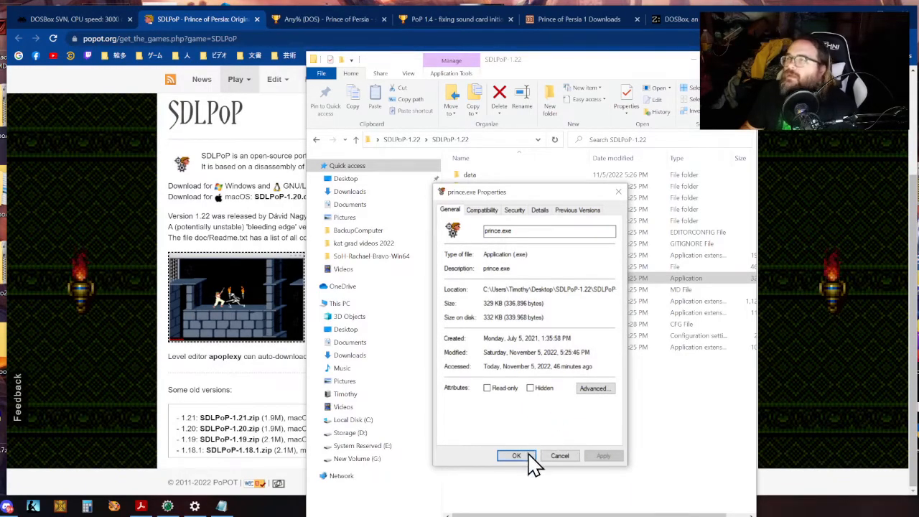
{"action": "left_click", "coordinate": [516, 455]}
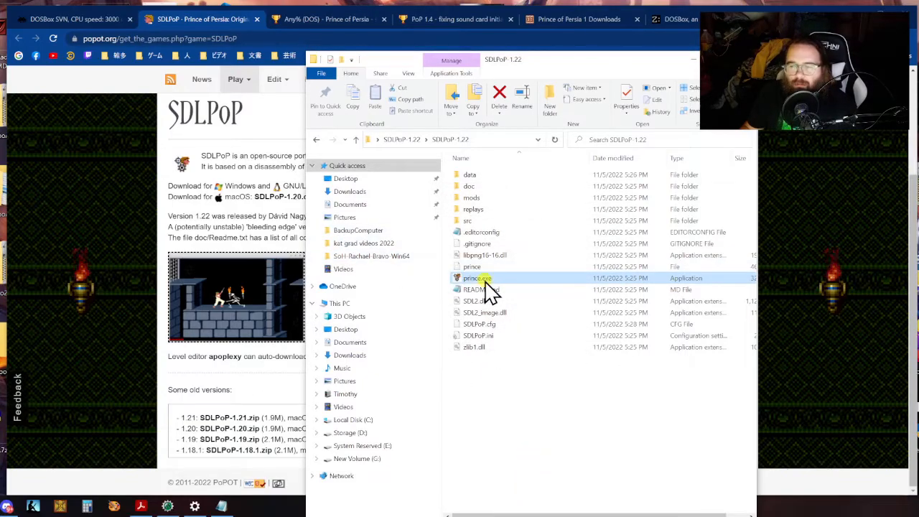
{"action": "double_click", "coordinate": [477, 278]}
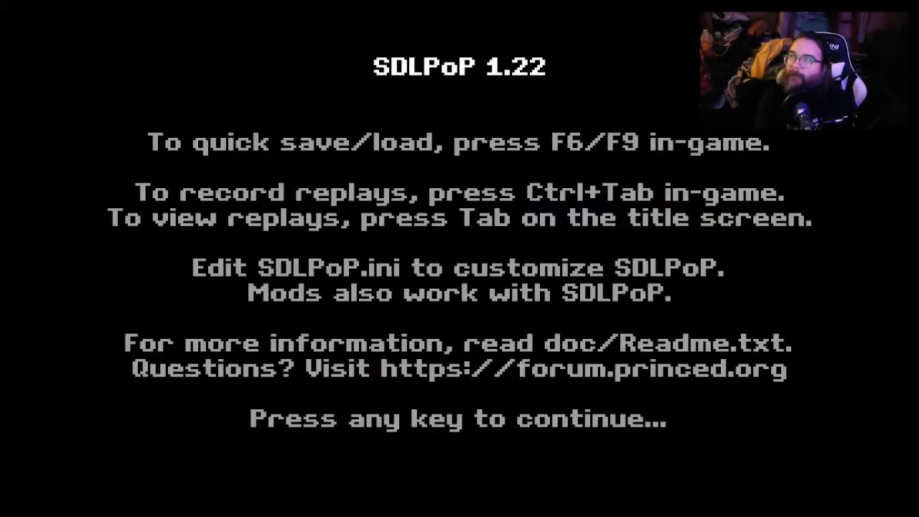
Skip the information screen and run the prince through level 1 to the exit door.
{"action": "key", "text": "space"}
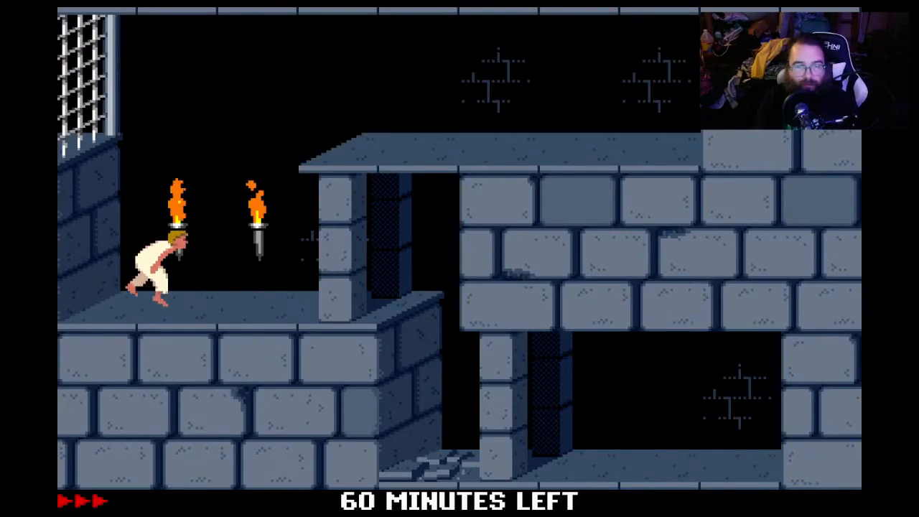
{"action": "key", "text": "Right"}
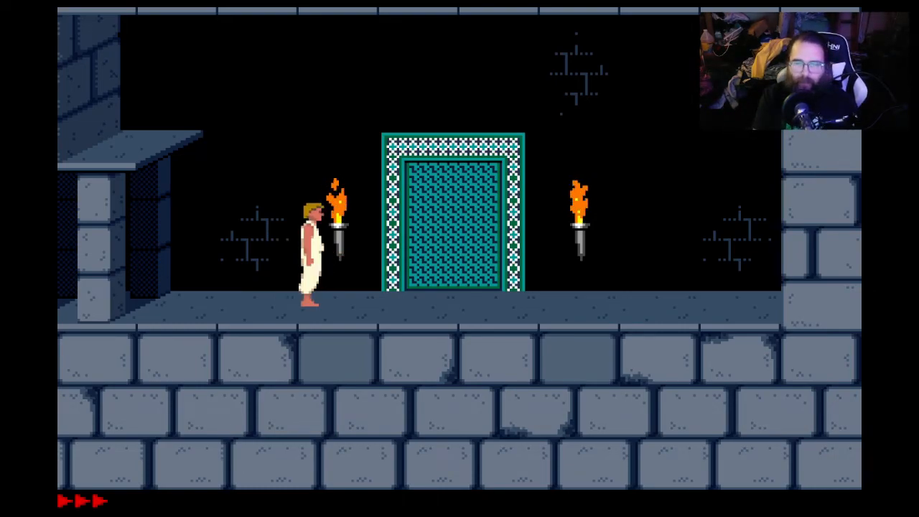
Pause SDLPoP and scroll through the Gameplay settings' Fix options.
{"action": "key", "text": "Escape"}
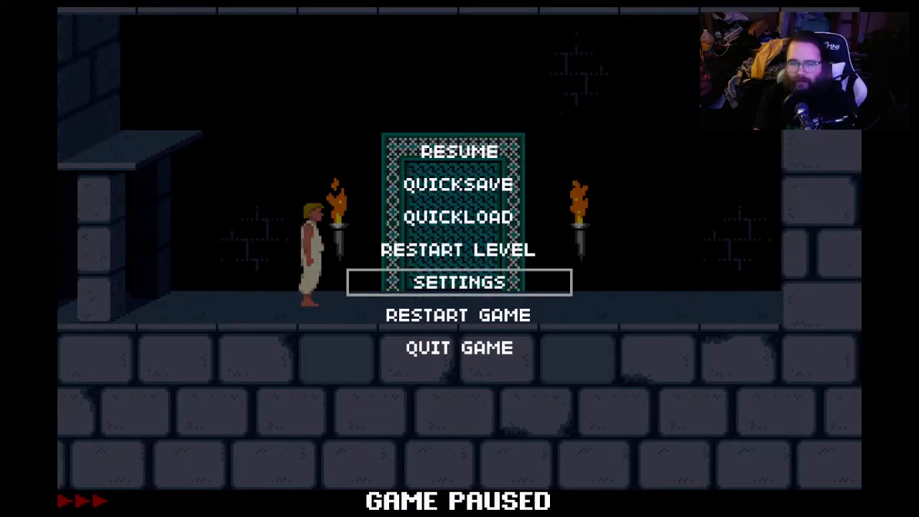
{"action": "left_click", "coordinate": [458, 281]}
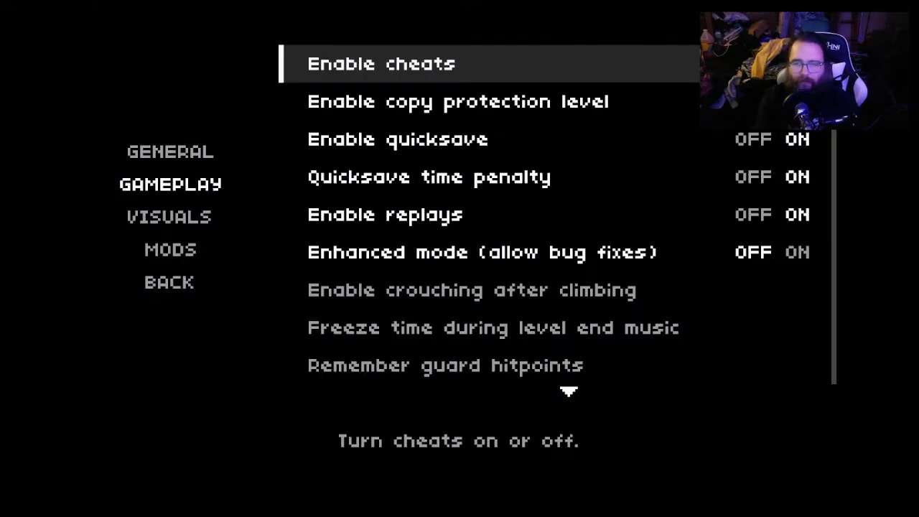
{"action": "scroll", "scroll_direction": "down", "scroll_amount": 3}
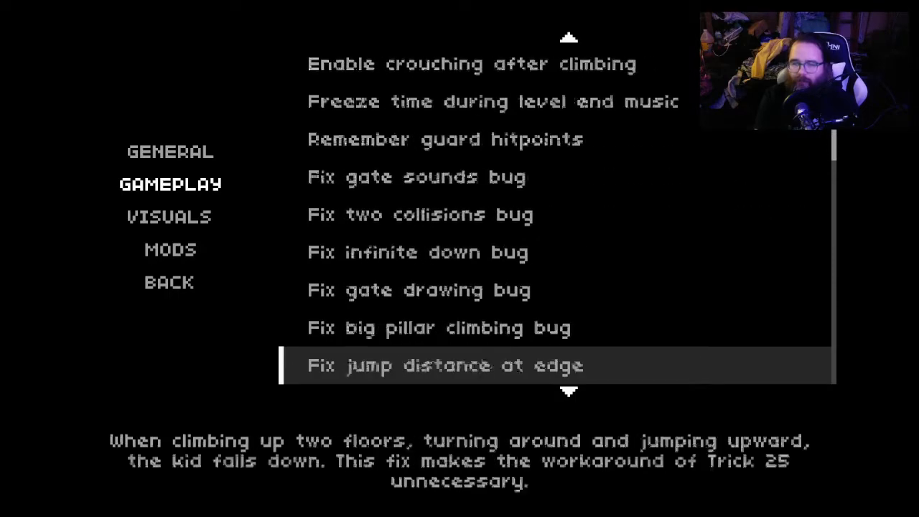
{"action": "scroll", "scroll_direction": "down", "scroll_amount": 3}
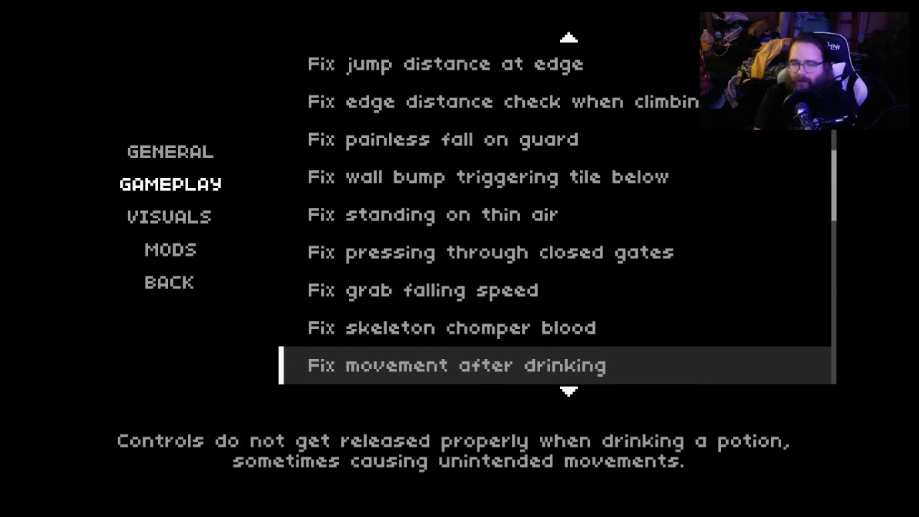
{"action": "scroll", "scroll_direction": "down", "scroll_amount": 3}
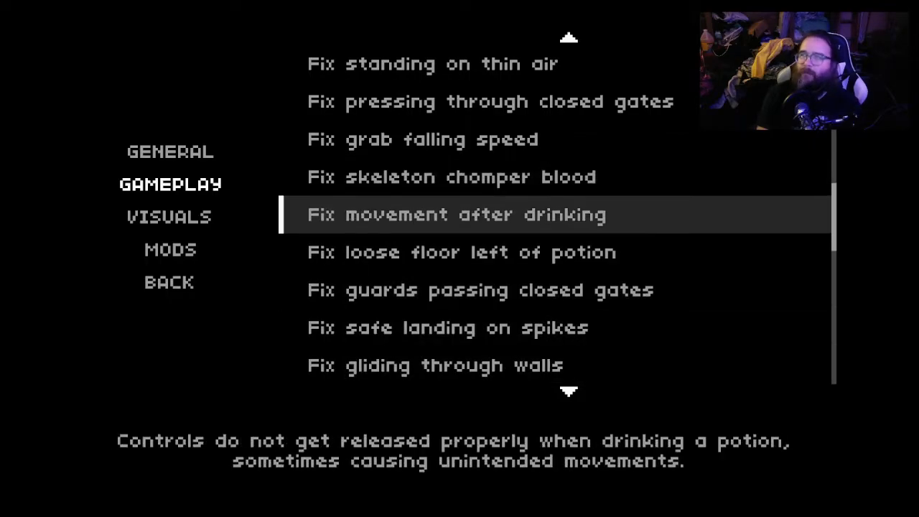
{"action": "scroll", "scroll_direction": "down", "scroll_amount": 3}
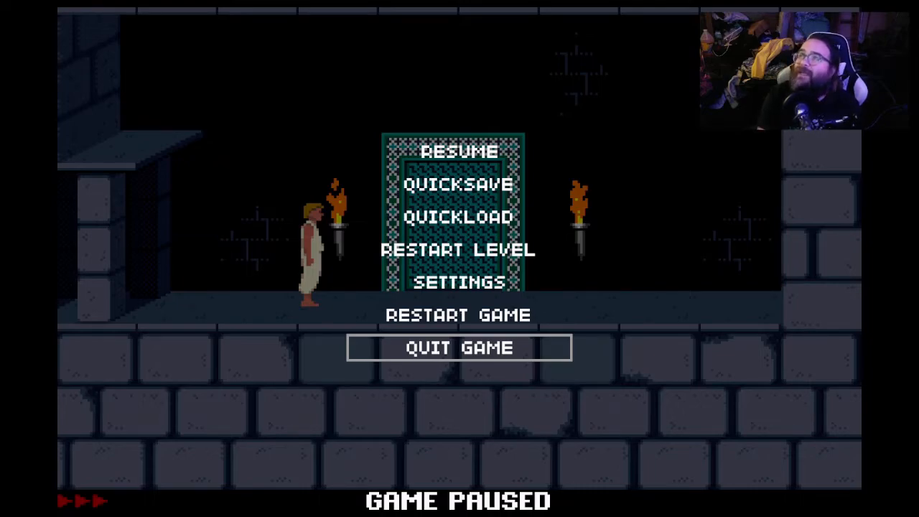
Quit SDLPoP from the pause menu and close the SDLPoP-1.22 Explorer window.
{"action": "left_click", "coordinate": [458, 347]}
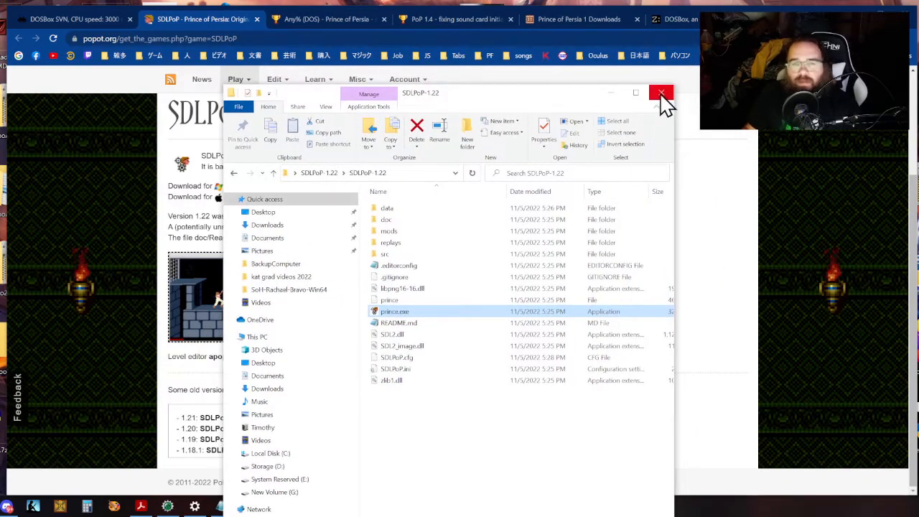
{"action": "left_click", "coordinate": [660, 93]}
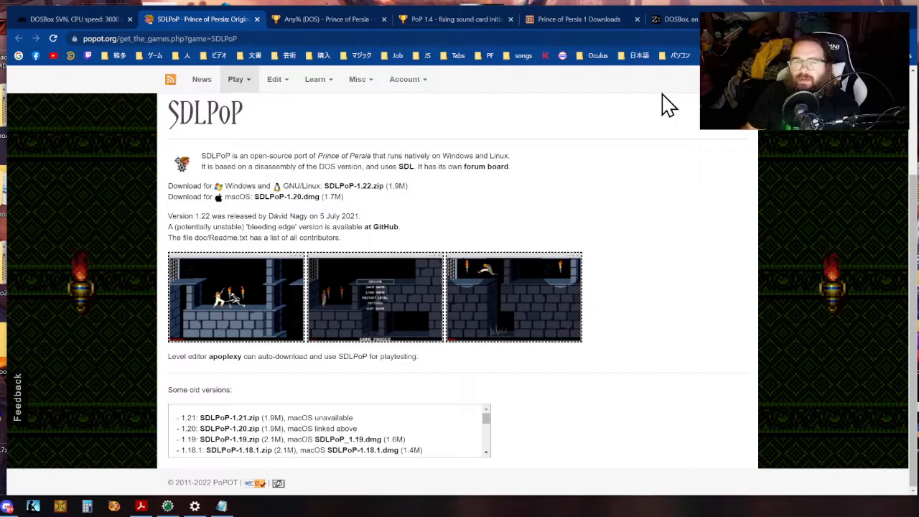
{"action": "mouse_move", "coordinate": [130, 97]}
{"action": "type", "text": "speedrun.com/"}
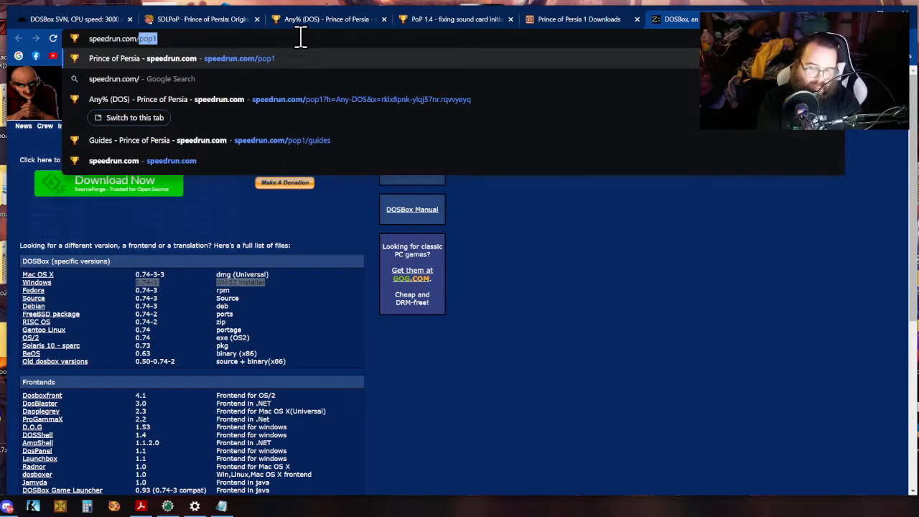
Correct the address to speedrun.com/pop1 to load the Prince of Persia Any% DOS leaderboard.
{"action": "key", "text": "Backspace"}
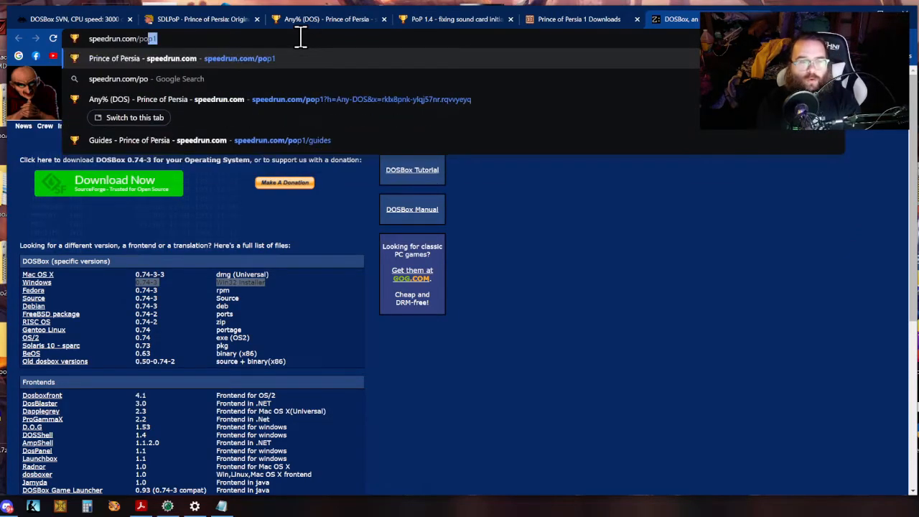
{"action": "type", "text": "1"}
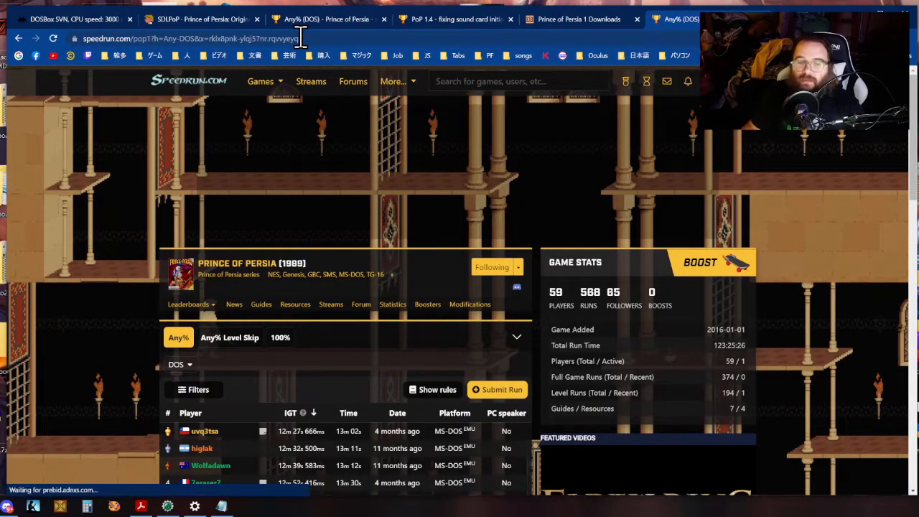
Open 'How to Play the Game' from the Prince of Persia guides and scroll to DOSBox setup.
{"action": "scroll", "scroll_direction": "down", "scroll_amount": 3}
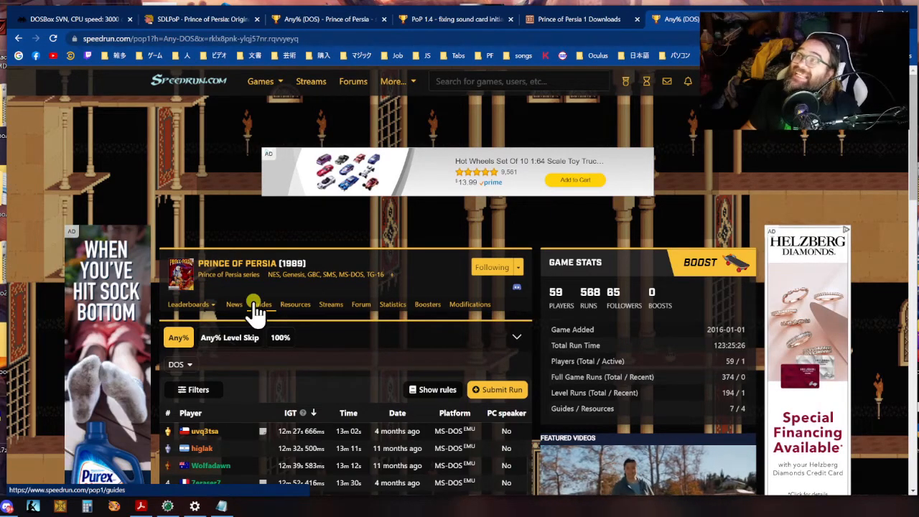
{"action": "left_click", "coordinate": [260, 304]}
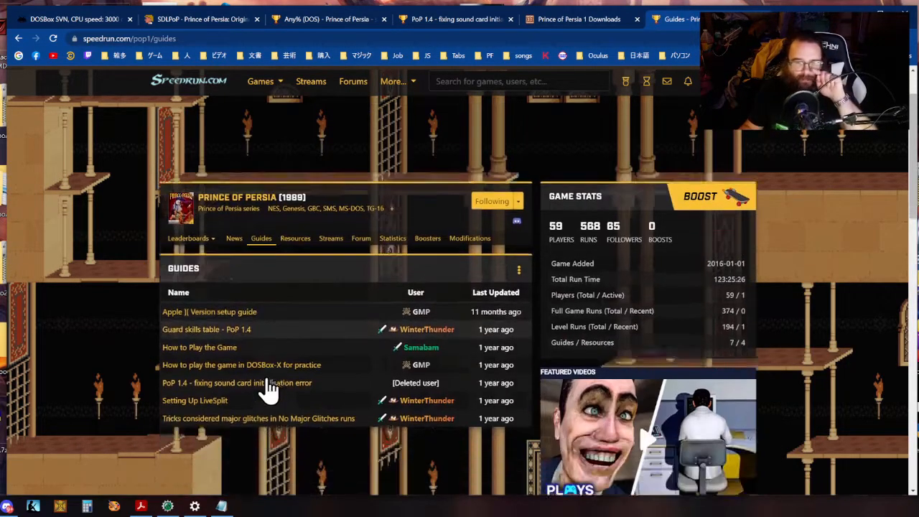
{"action": "scroll", "scroll_direction": "up", "scroll_amount": 3}
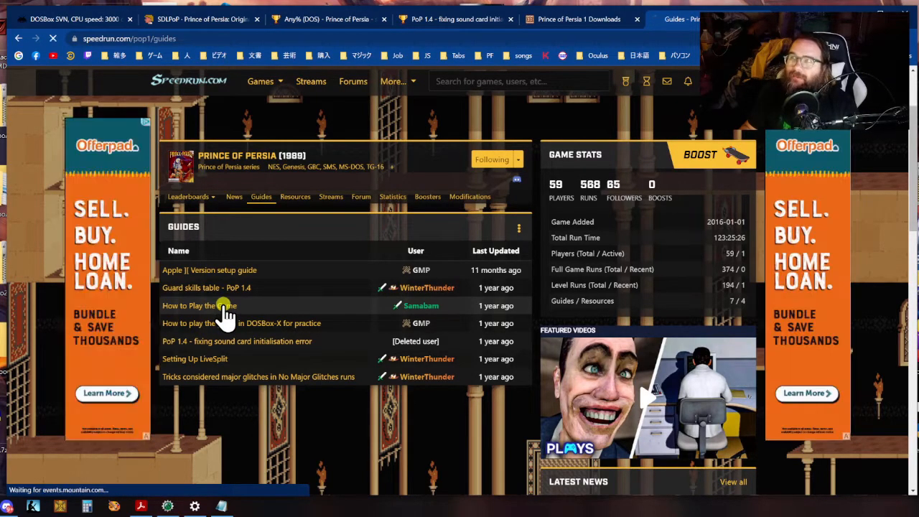
{"action": "left_click", "coordinate": [189, 305]}
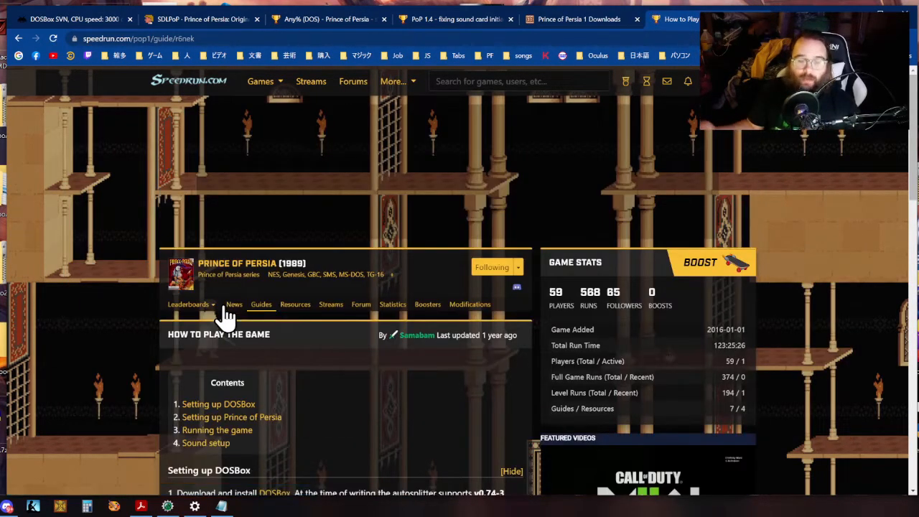
{"action": "scroll", "scroll_direction": "down", "scroll_amount": 3}
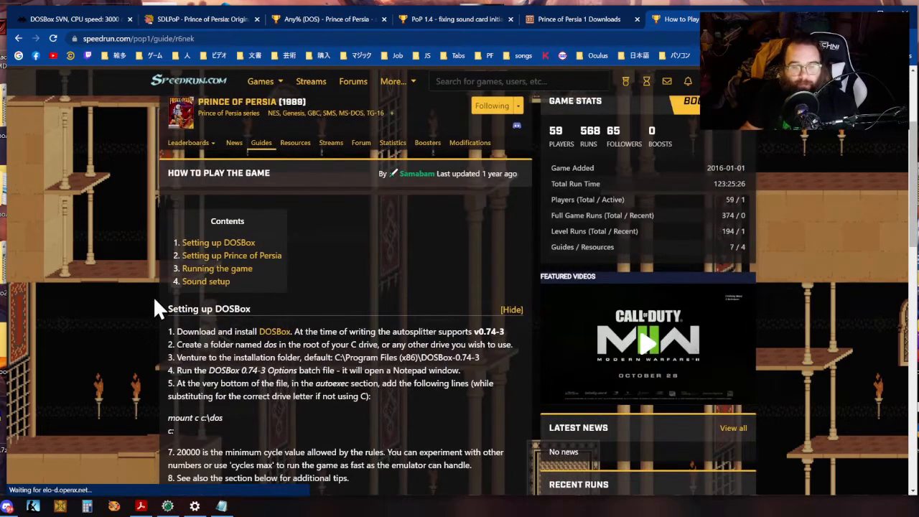
{"action": "mouse_move", "coordinate": [283, 341]}
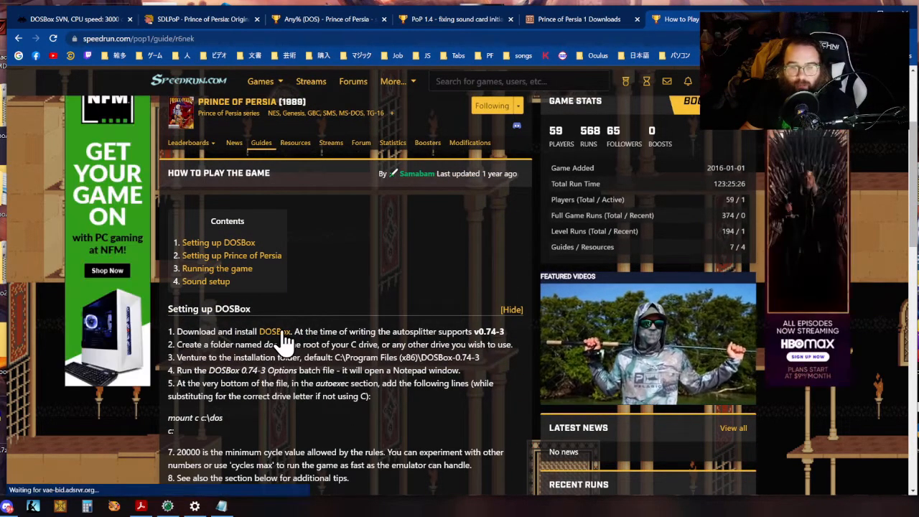
Visit the DOSBox download page linked in the guide, then return to the guide tab.
{"action": "left_click", "coordinate": [274, 330]}
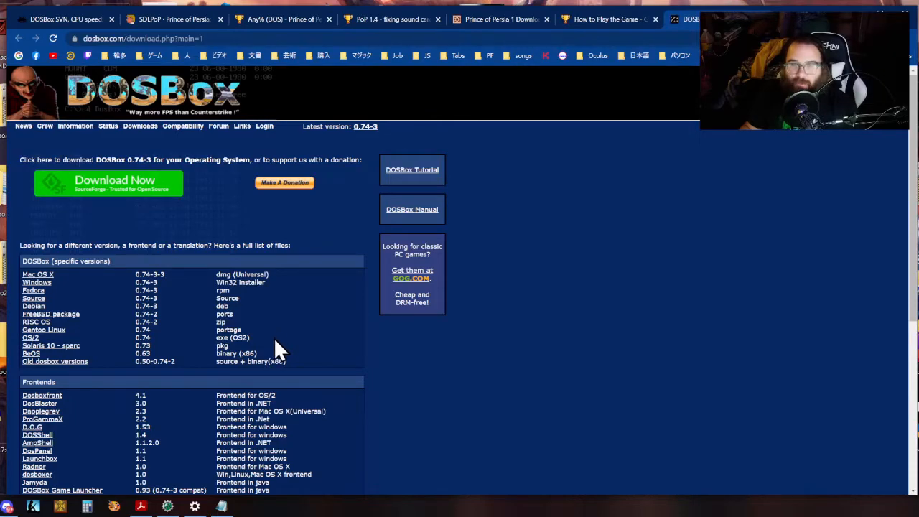
{"action": "mouse_move", "coordinate": [154, 291]}
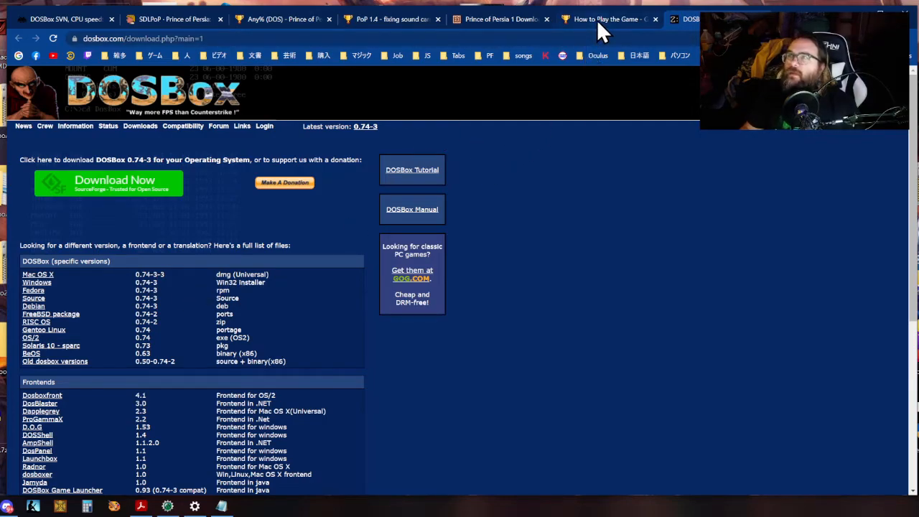
{"action": "left_click", "coordinate": [603, 20]}
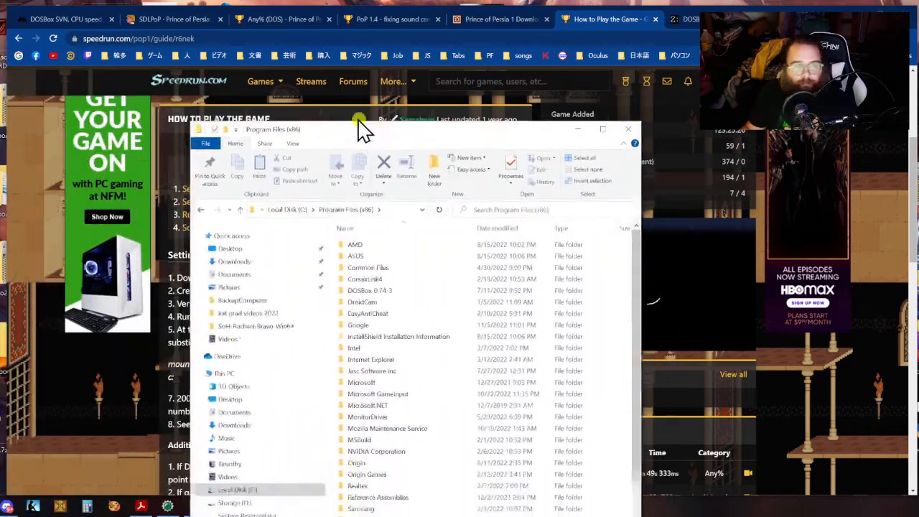
Open the DOSBox-0.74-3 folder and run 'DOSBox 0.74-3 Options.bat' to edit the config.
{"action": "double_click", "coordinate": [369, 290]}
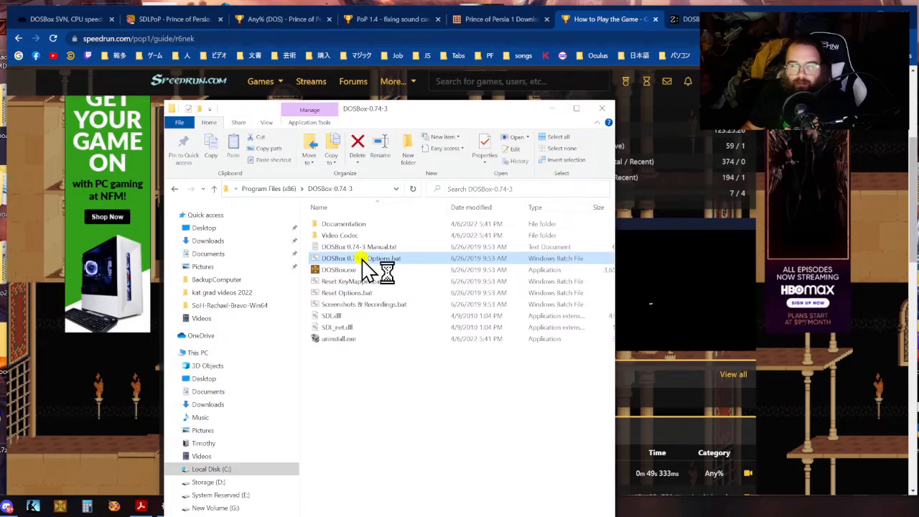
{"action": "double_click", "coordinate": [358, 257]}
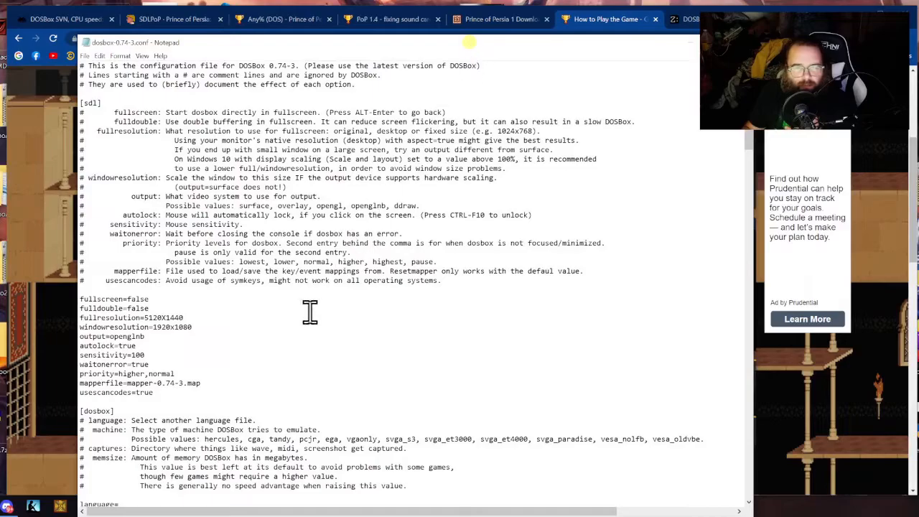
Scroll through dosbox-0.74-3.conf and highlight the cycles=max line in the [cpu] section.
{"action": "scroll", "scroll_direction": "down", "scroll_amount": 3}
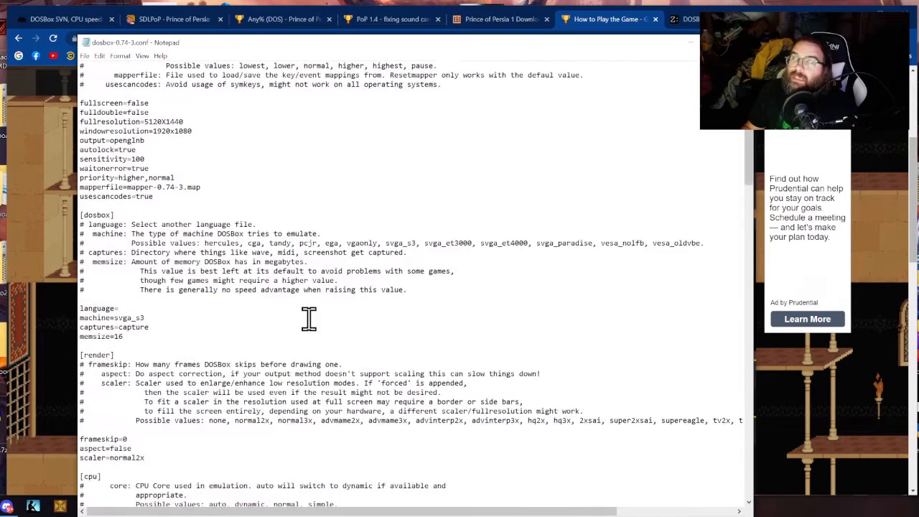
{"action": "scroll", "scroll_direction": "down", "scroll_amount": 3}
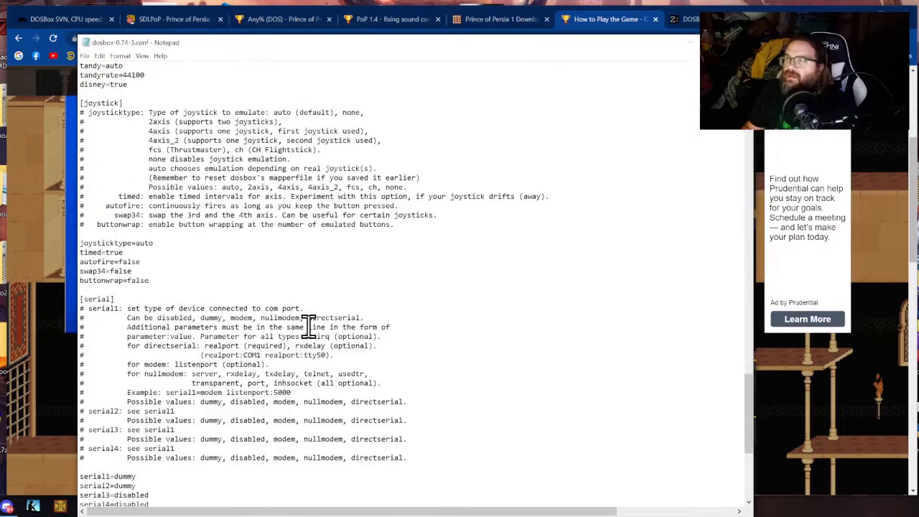
{"action": "scroll", "scroll_direction": "down", "scroll_amount": 3}
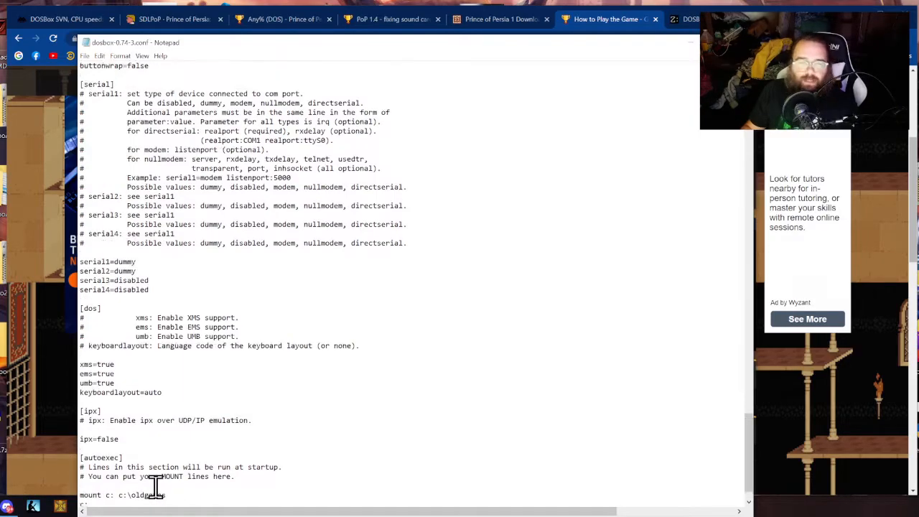
{"action": "scroll", "scroll_direction": "up", "scroll_amount": 3}
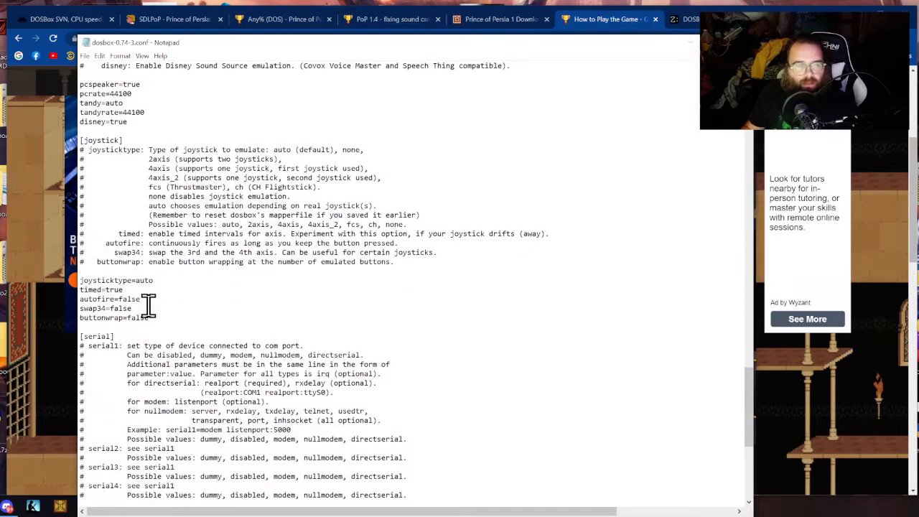
{"action": "scroll", "scroll_direction": "up", "scroll_amount": 3}
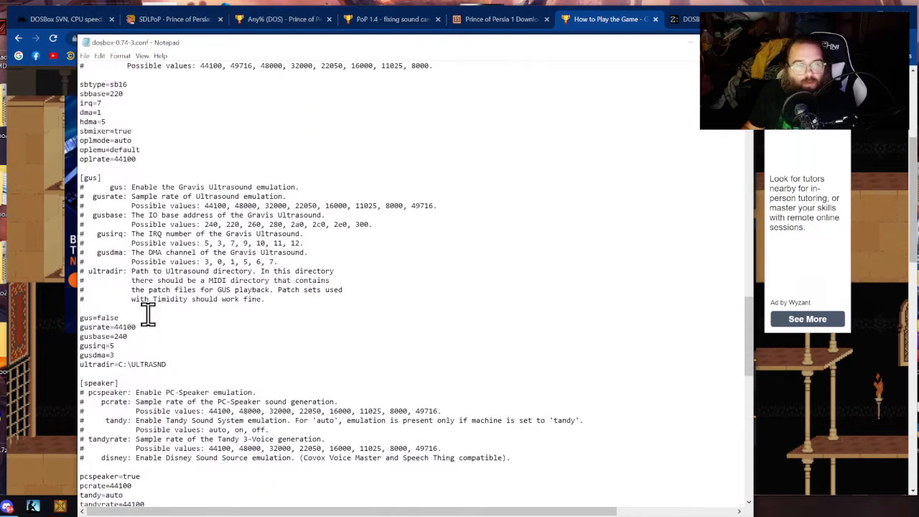
{"action": "scroll", "scroll_direction": "up", "scroll_amount": 3}
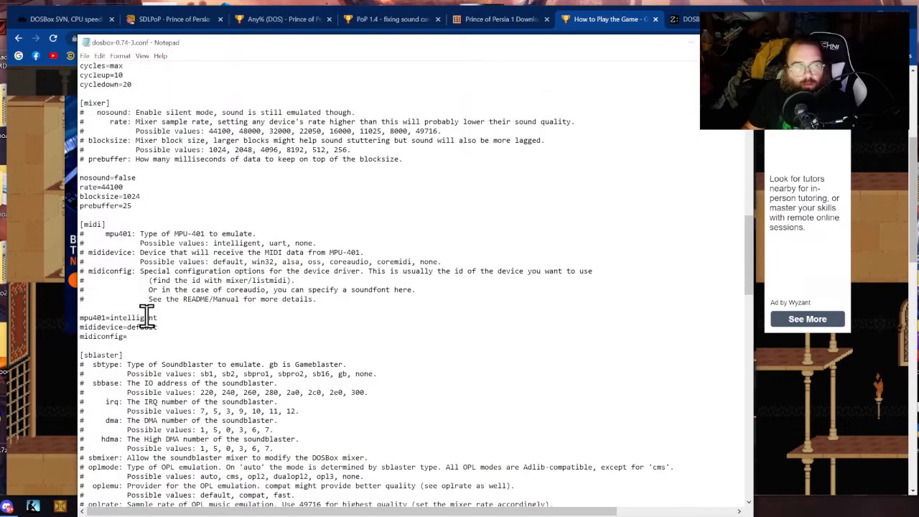
{"action": "scroll", "scroll_direction": "up", "scroll_amount": 3}
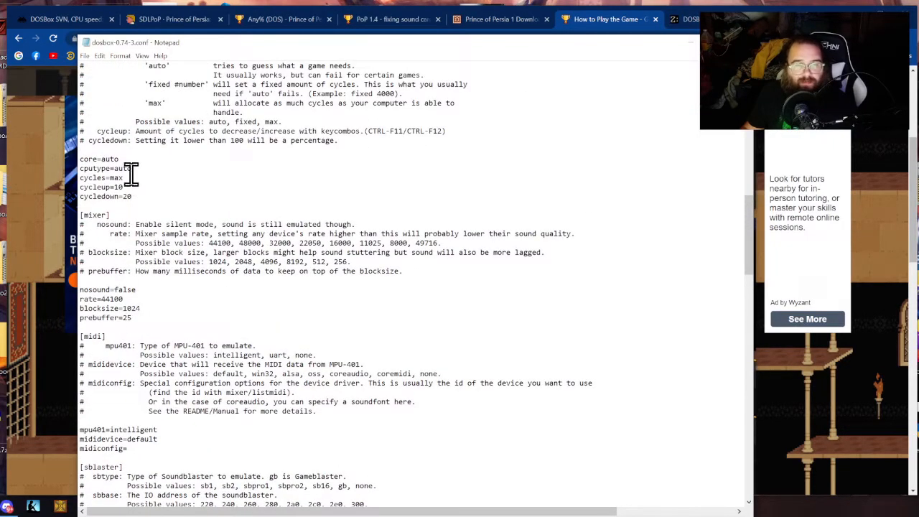
{"action": "double_click", "coordinate": [116, 177]}
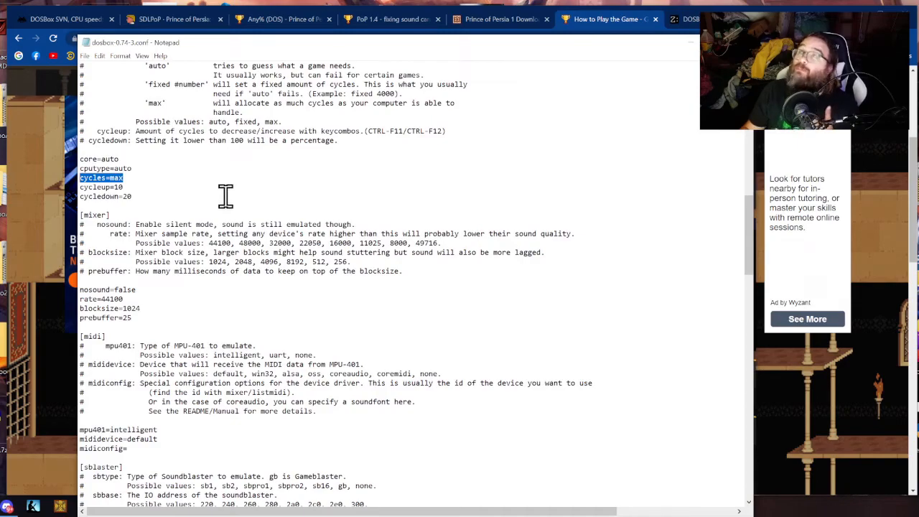
{"action": "scroll", "scroll_direction": "up", "scroll_amount": 3}
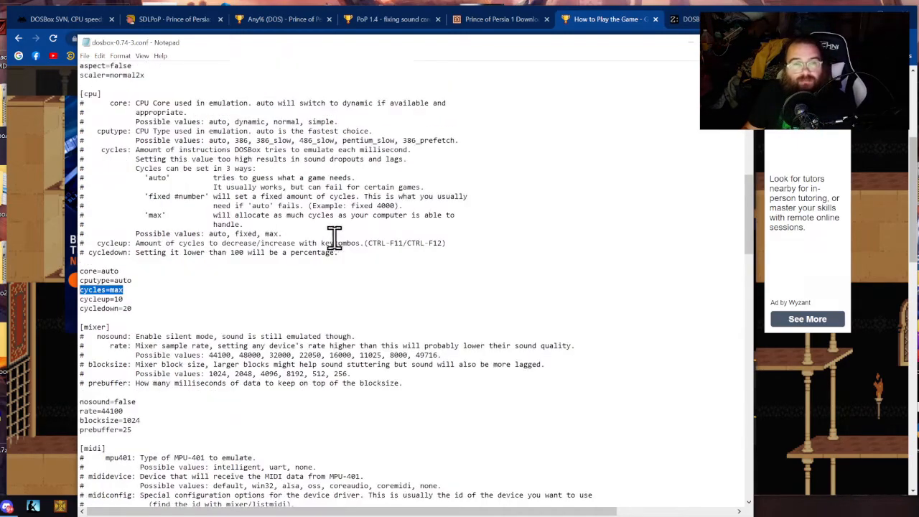
{"action": "scroll", "scroll_direction": "up", "scroll_amount": 3}
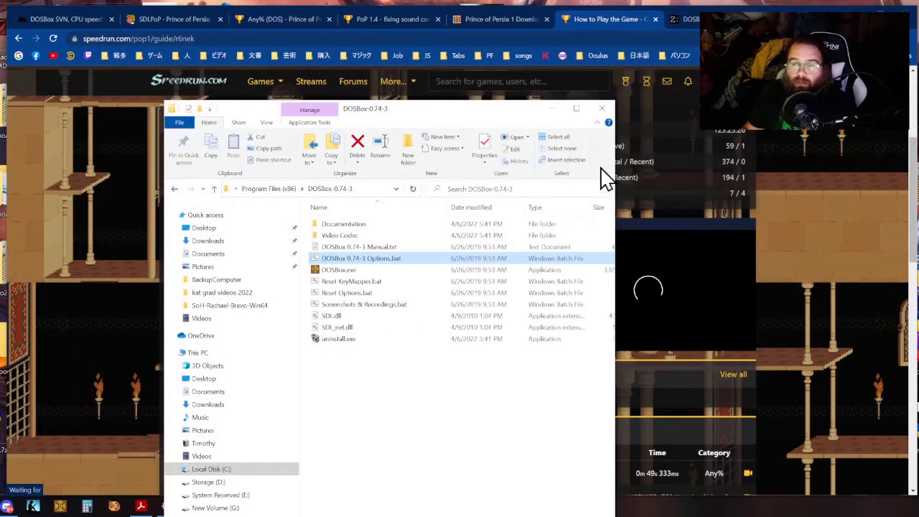
Scroll the guide to 'Setting up Prince of Persia' and follow its Download link to popuw.com.
{"action": "left_click", "coordinate": [602, 108]}
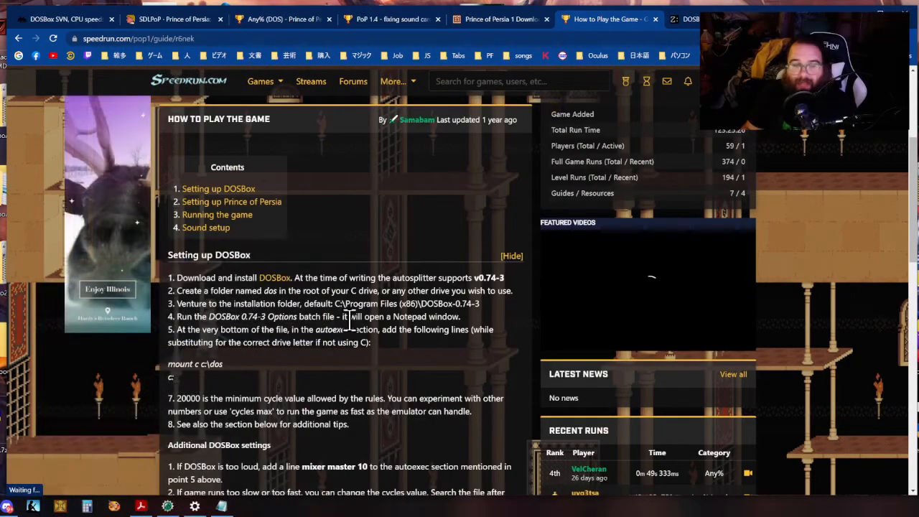
{"action": "scroll", "scroll_direction": "down", "scroll_amount": 3}
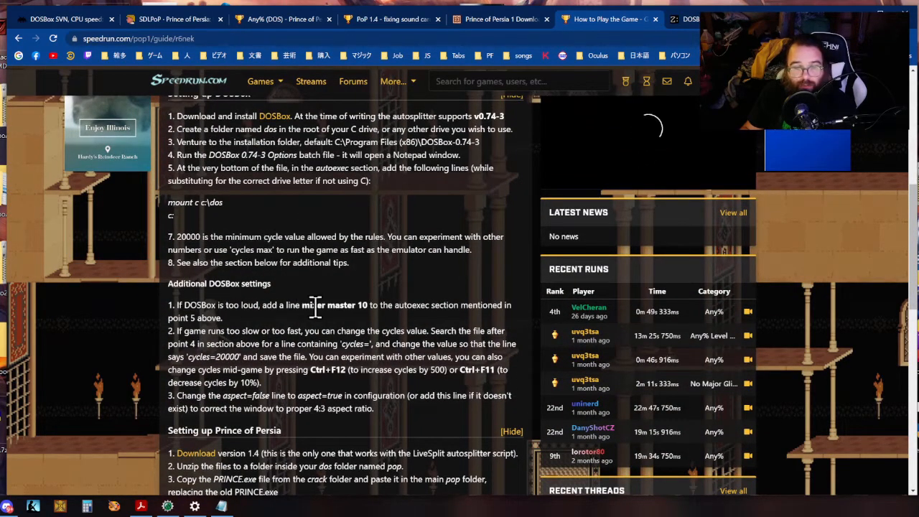
{"action": "scroll", "scroll_direction": "down", "scroll_amount": 3}
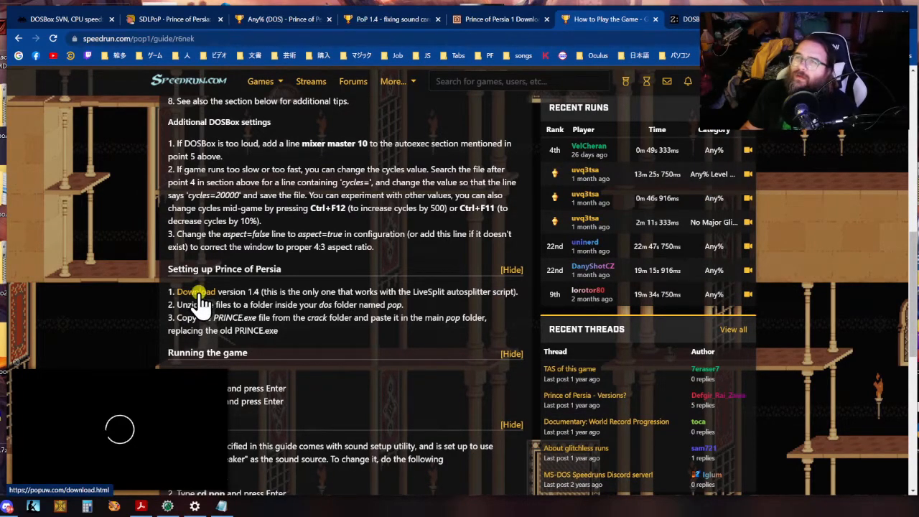
{"action": "left_click", "coordinate": [194, 291]}
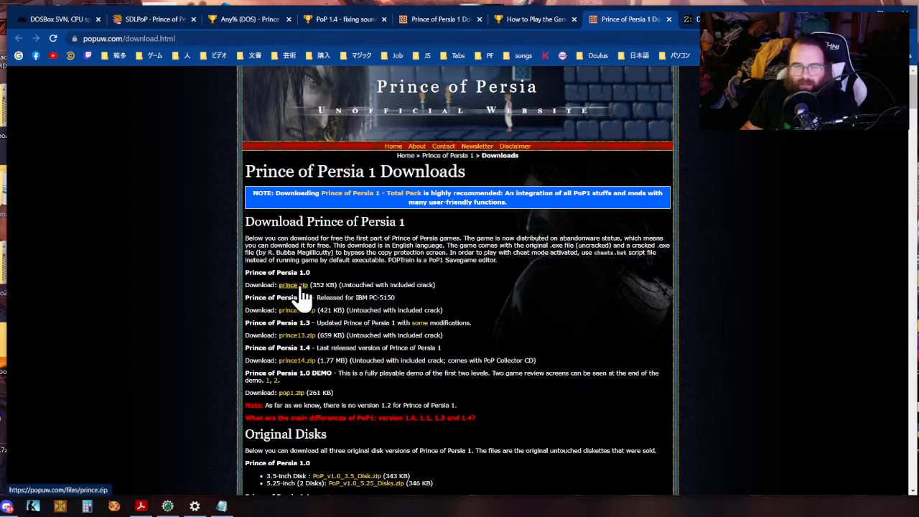
{"action": "mouse_move", "coordinate": [294, 368]}
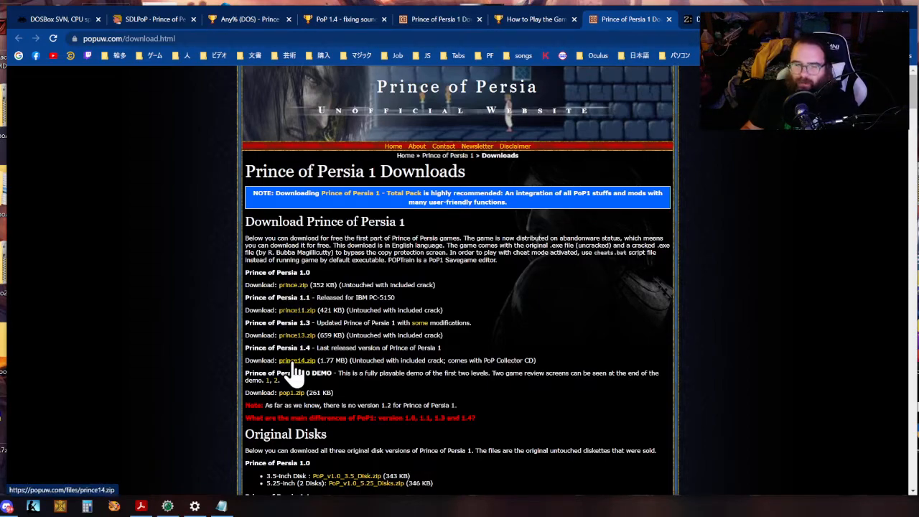
Check the version 1.4 entry on popuw.com, then switch back to the speedrun.com guide tab.
{"action": "scroll", "scroll_direction": "down", "scroll_amount": 3}
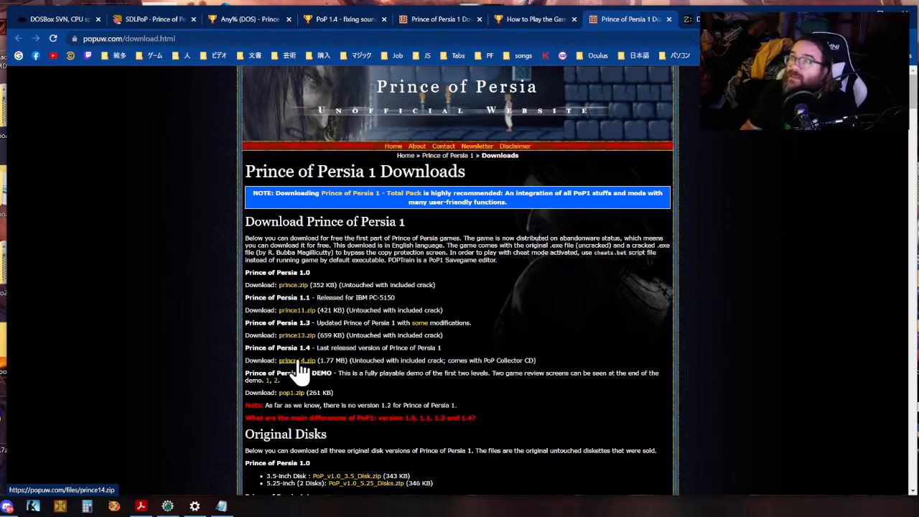
{"action": "mouse_move", "coordinate": [319, 194]}
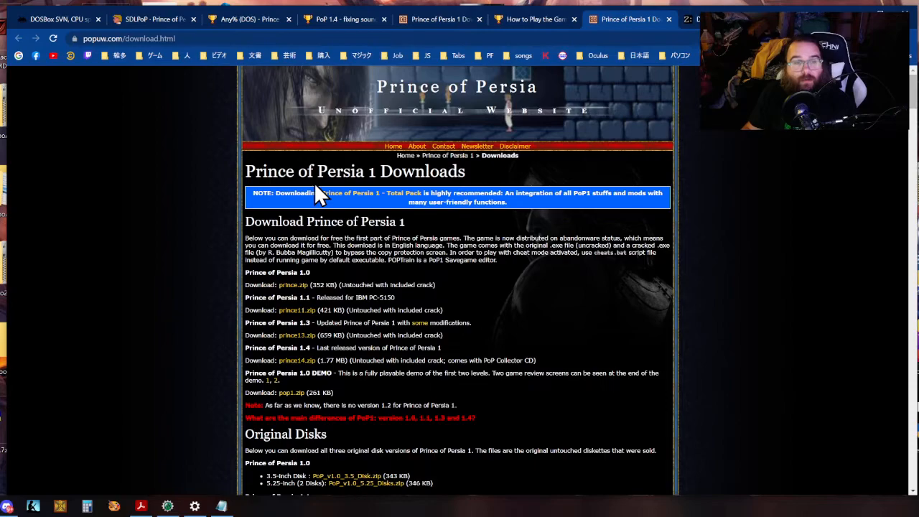
{"action": "mouse_move", "coordinate": [297, 360]}
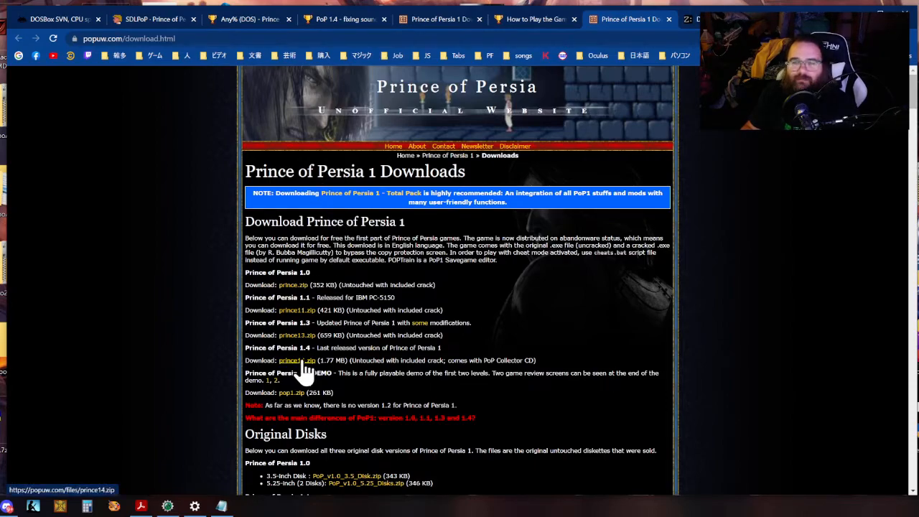
{"action": "mouse_move", "coordinate": [508, 68]}
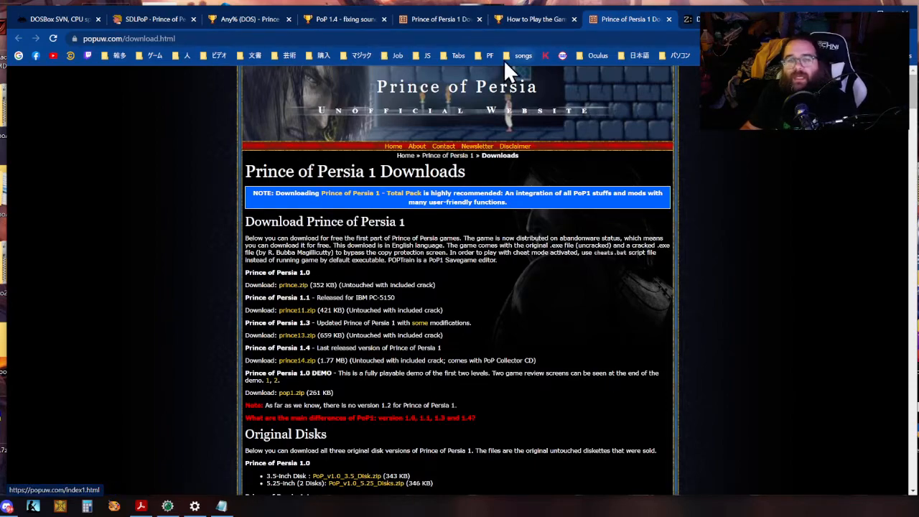
{"action": "left_click", "coordinate": [534, 18]}
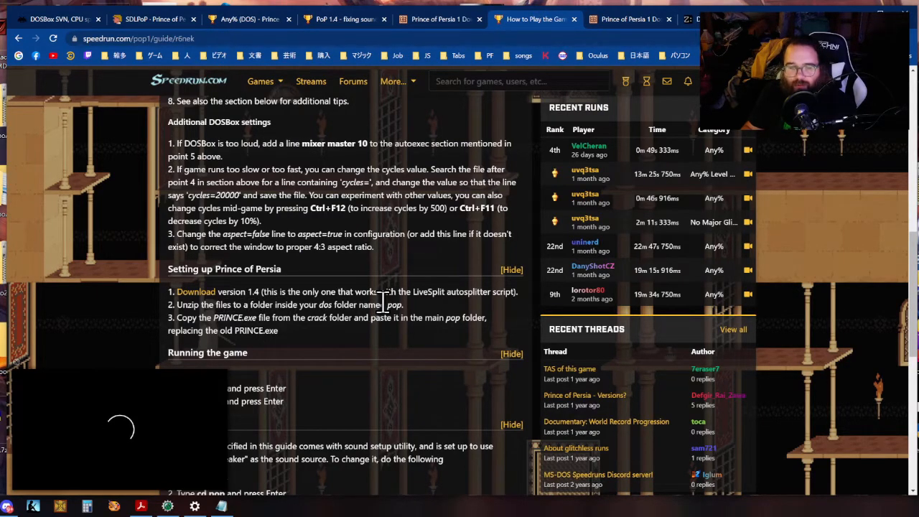
{"action": "scroll", "scroll_direction": "down", "scroll_amount": 3}
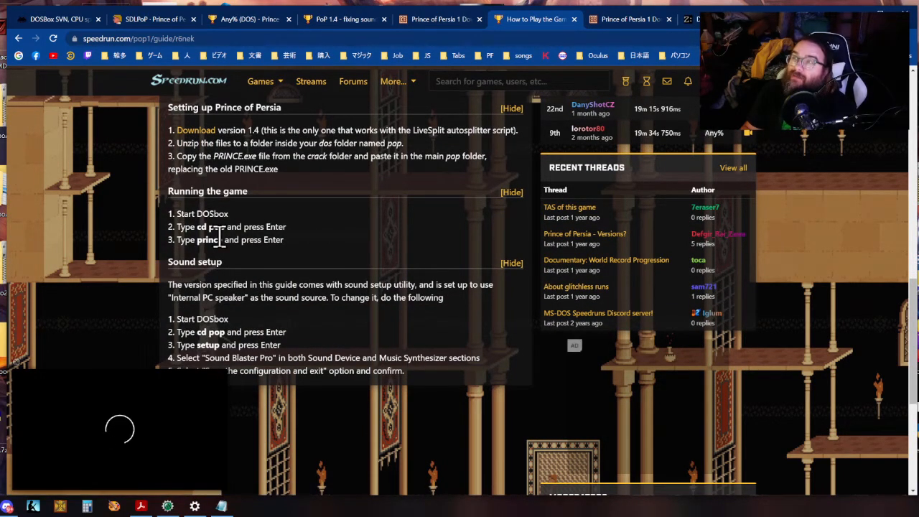
{"action": "scroll", "scroll_direction": "down", "scroll_amount": 3}
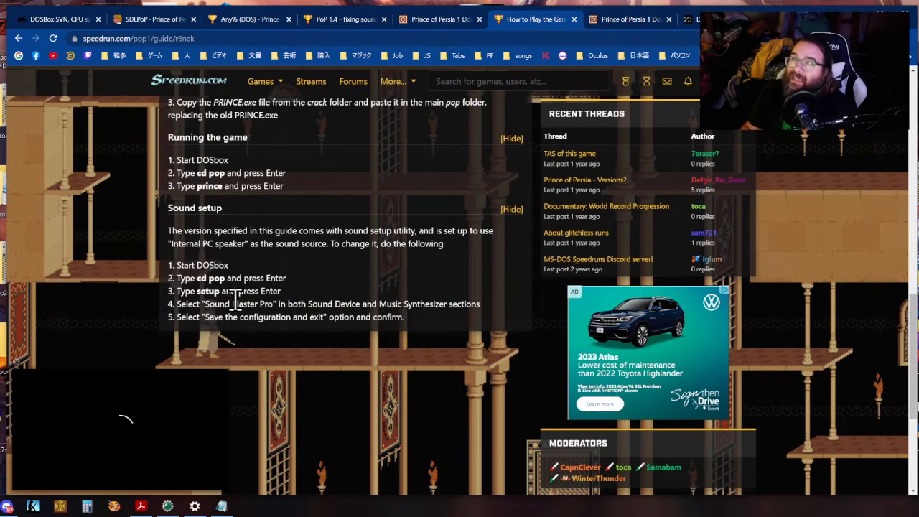
{"action": "scroll", "scroll_direction": "up", "scroll_amount": 3}
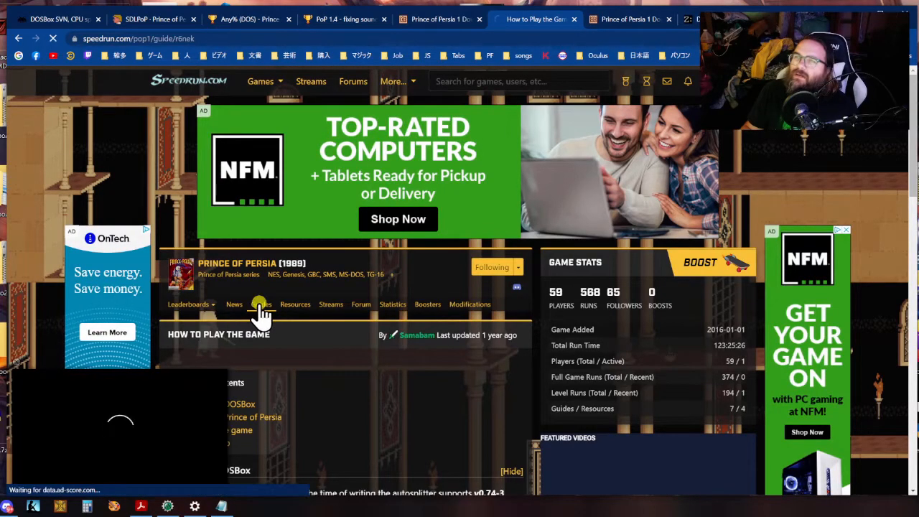
Open 'PoP 1.4 - fixing sound card initialisation error' from the Prince of Persia guides list.
{"action": "left_click", "coordinate": [261, 304]}
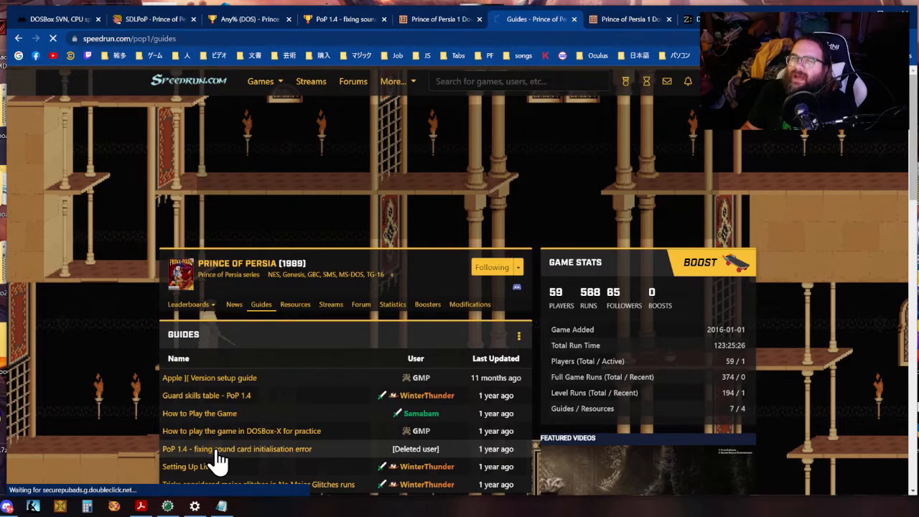
{"action": "left_click", "coordinate": [237, 449]}
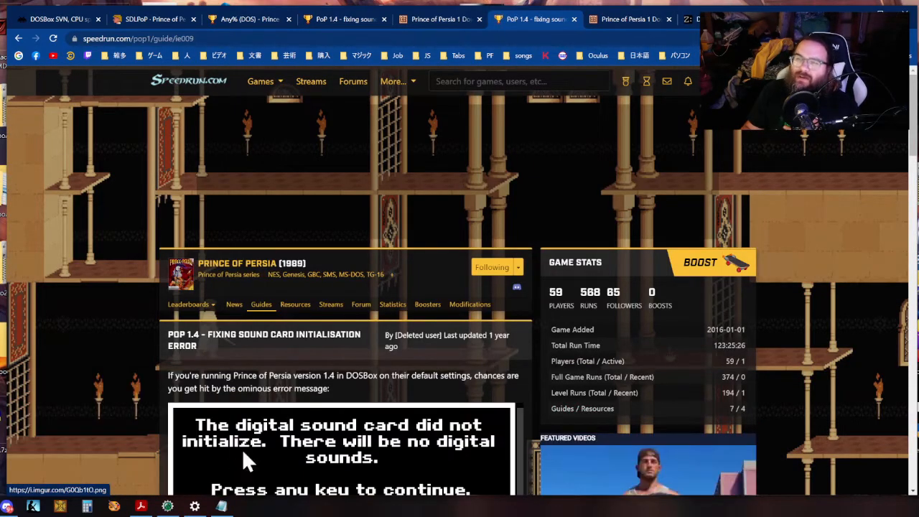
{"action": "scroll", "scroll_direction": "down", "scroll_amount": 3}
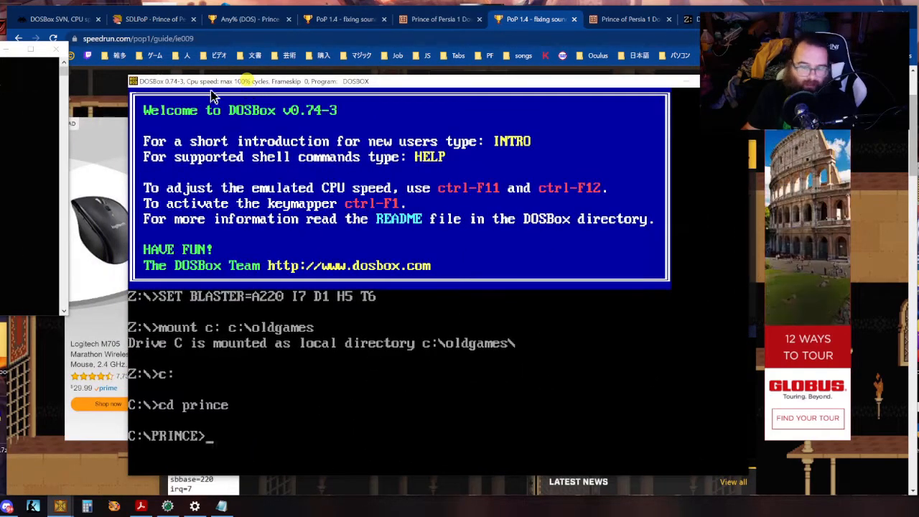
Run SETUP in DOSBox and accept IRQ 7 on the first sound screen.
{"action": "type", "text": "se"}
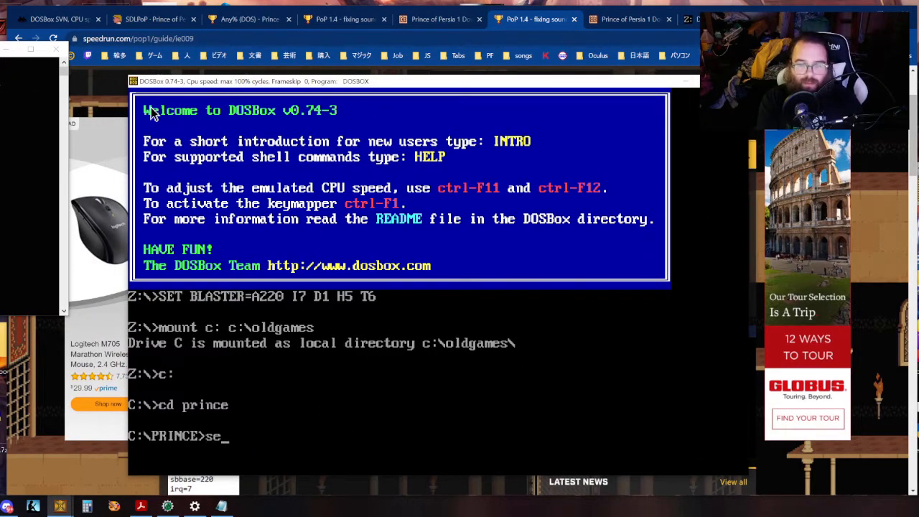
{"action": "type", "text": "tu"}
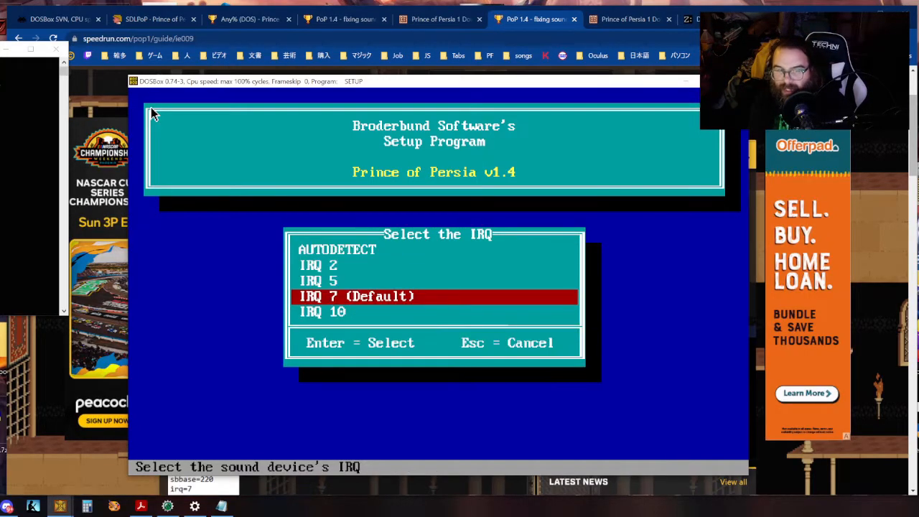
{"action": "key", "text": "Return"}
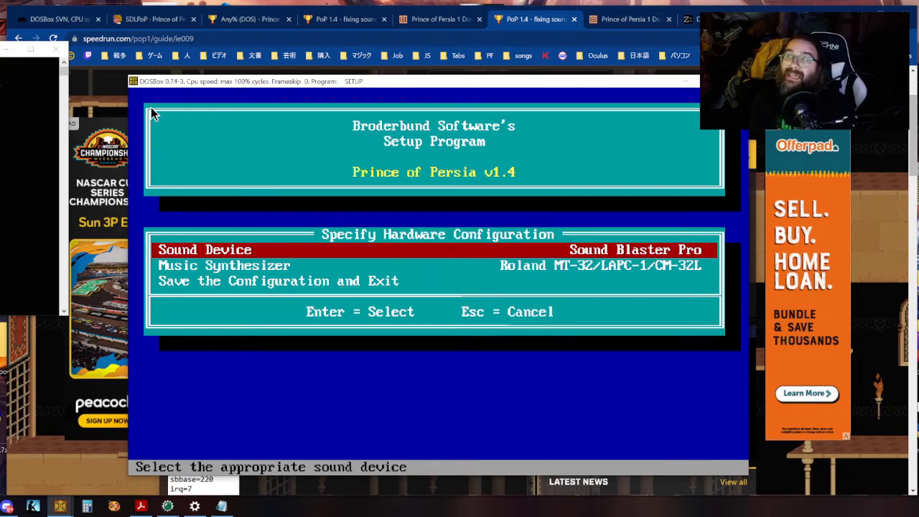
Select Sound Blaster Pro as digital sound device at port 220h with IRQ 5.
{"action": "key", "text": "Return"}
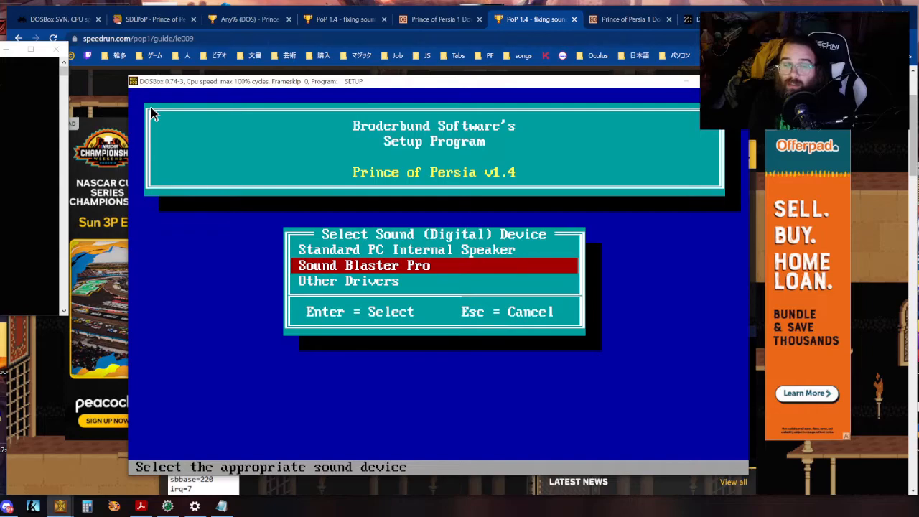
{"action": "key", "text": "Return"}
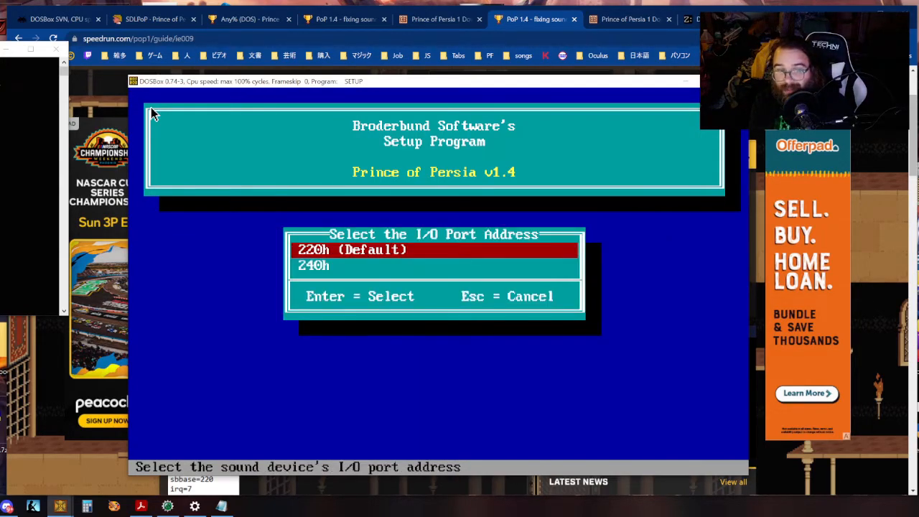
{"action": "key", "text": "Return"}
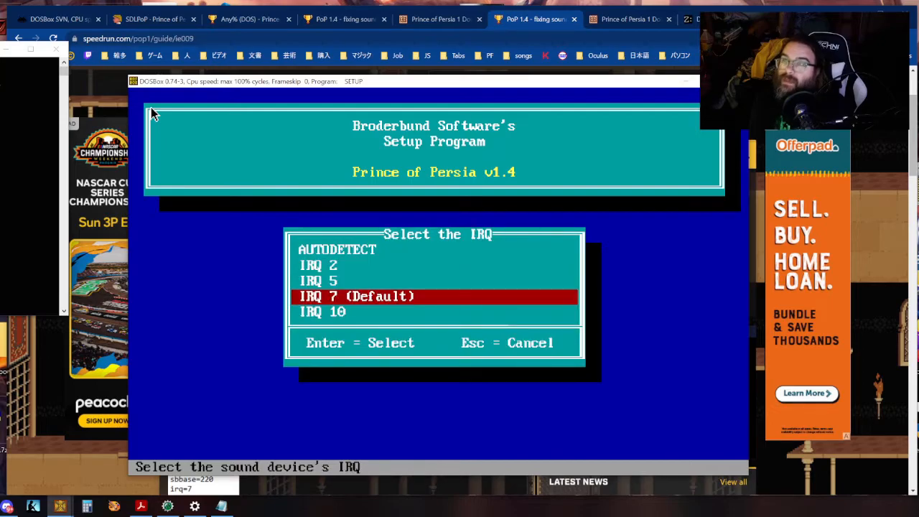
{"action": "key", "text": "up"}
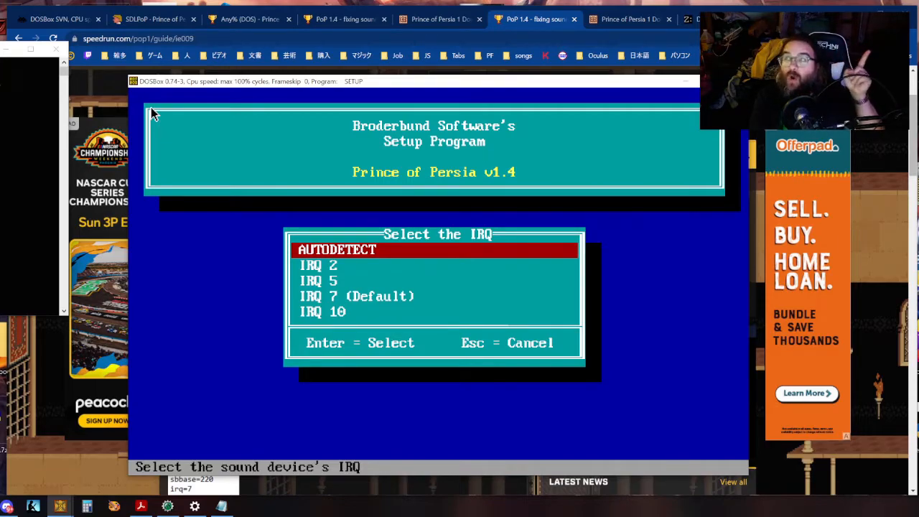
{"action": "key", "text": "down"}
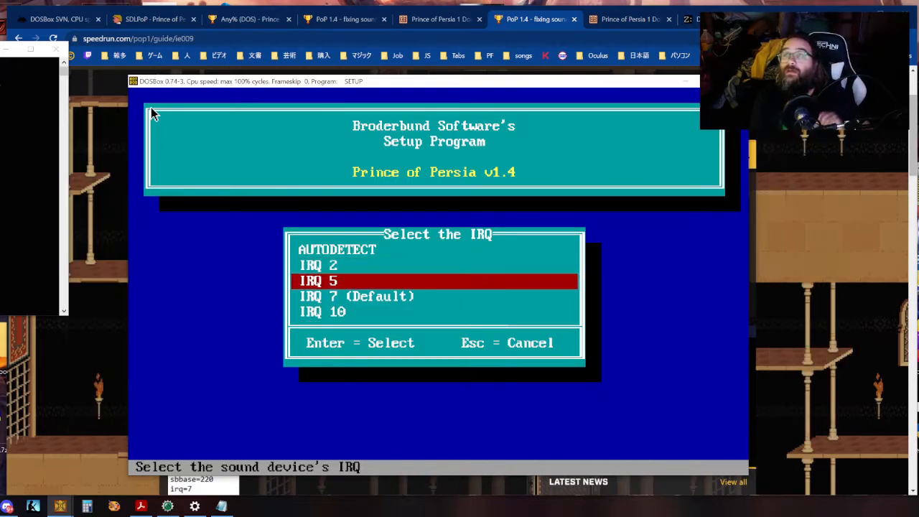
{"action": "key", "text": "Return"}
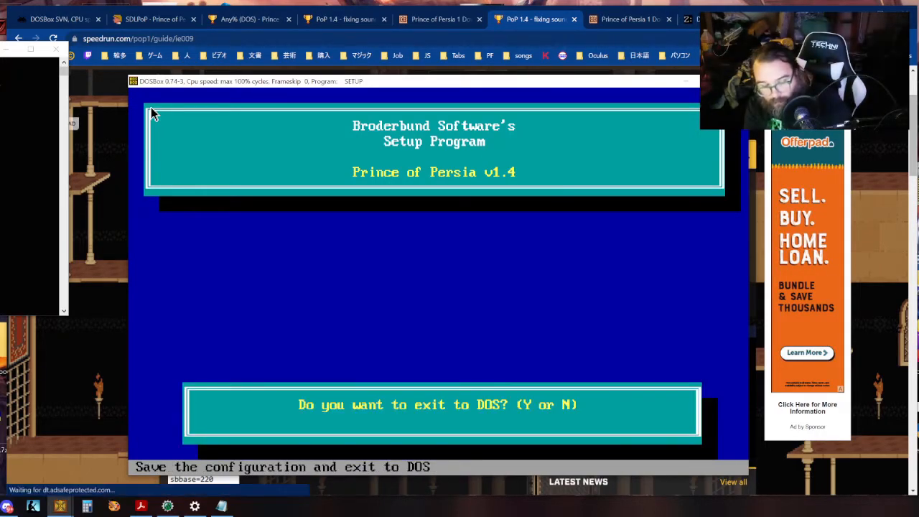
{"action": "key", "text": "y"}
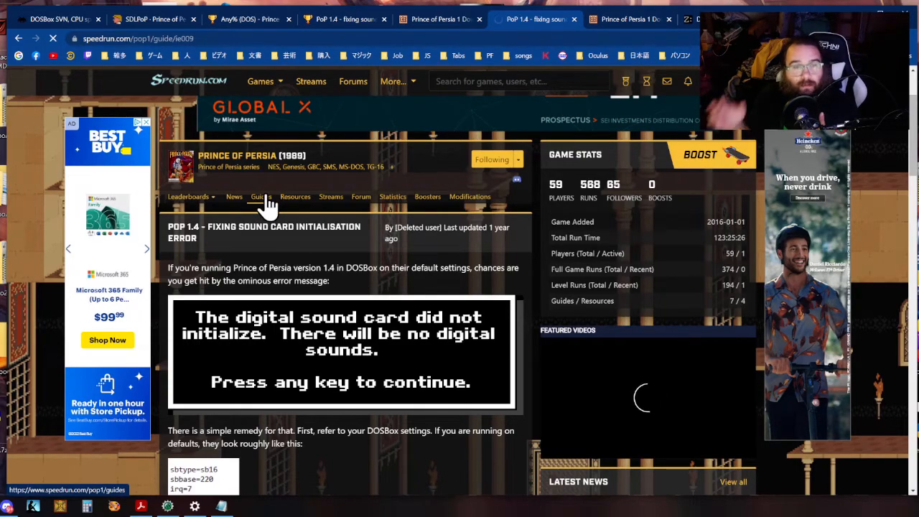
Read the 'Setting Up LiveSplit' guide from the Guides tab, then go back to the guides list.
{"action": "left_click", "coordinate": [261, 196]}
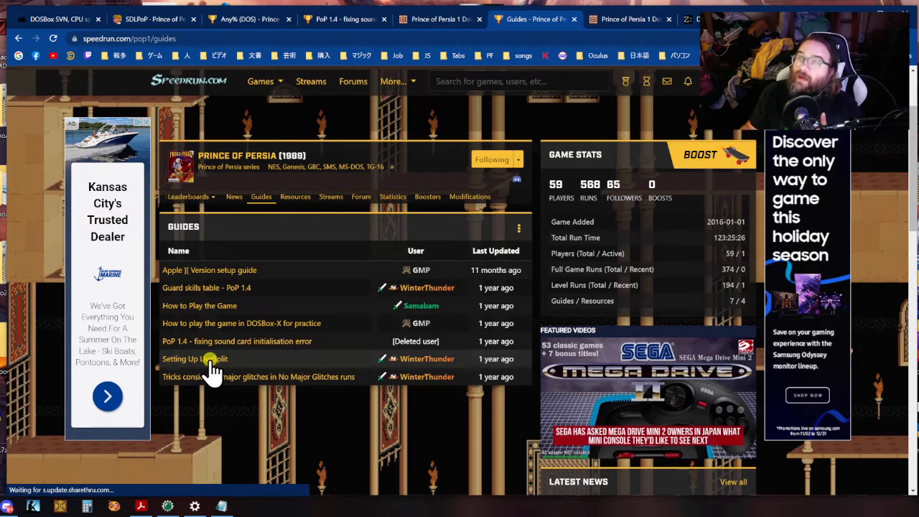
{"action": "left_click", "coordinate": [194, 359]}
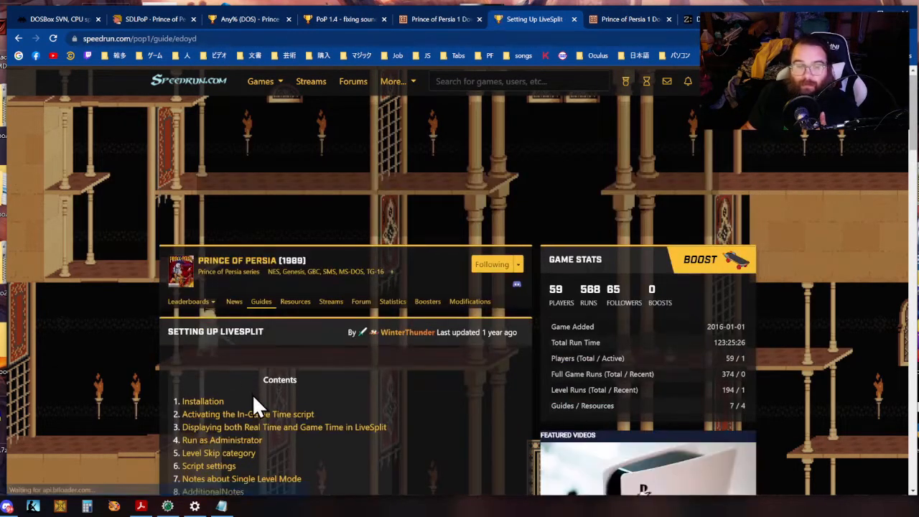
{"action": "scroll", "scroll_direction": "down", "scroll_amount": 3}
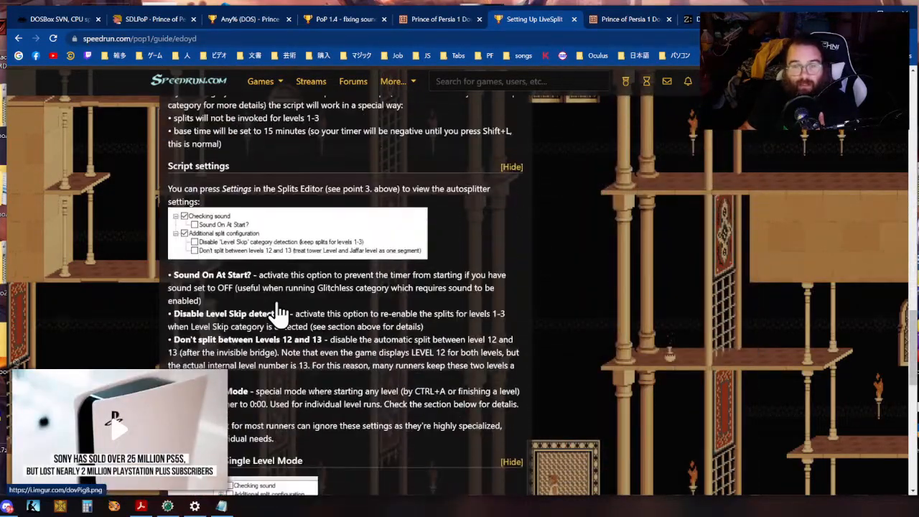
{"action": "scroll", "scroll_direction": "down", "scroll_amount": 3}
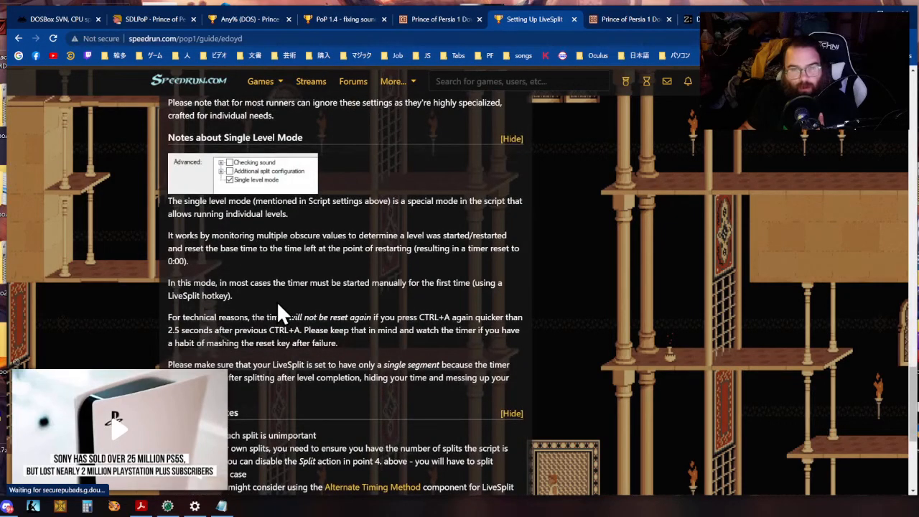
{"action": "scroll", "scroll_direction": "down", "scroll_amount": 3}
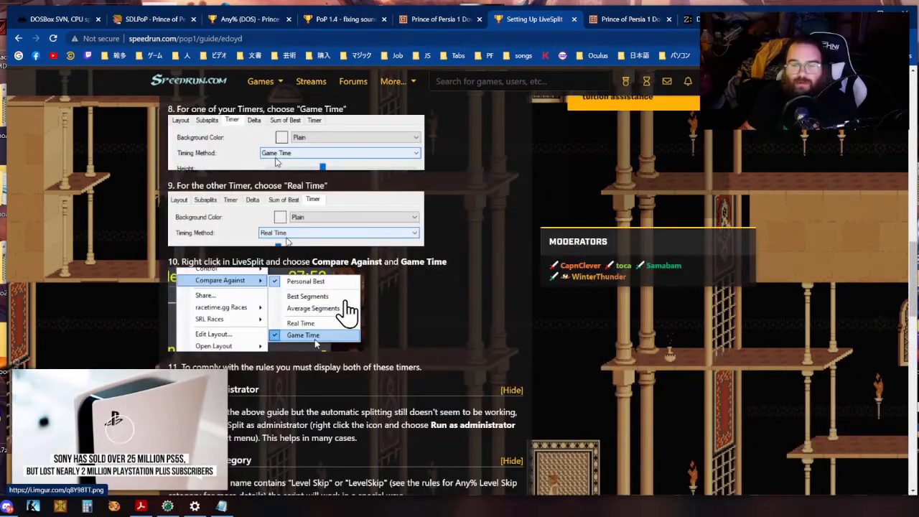
{"action": "scroll", "scroll_direction": "up", "scroll_amount": 3}
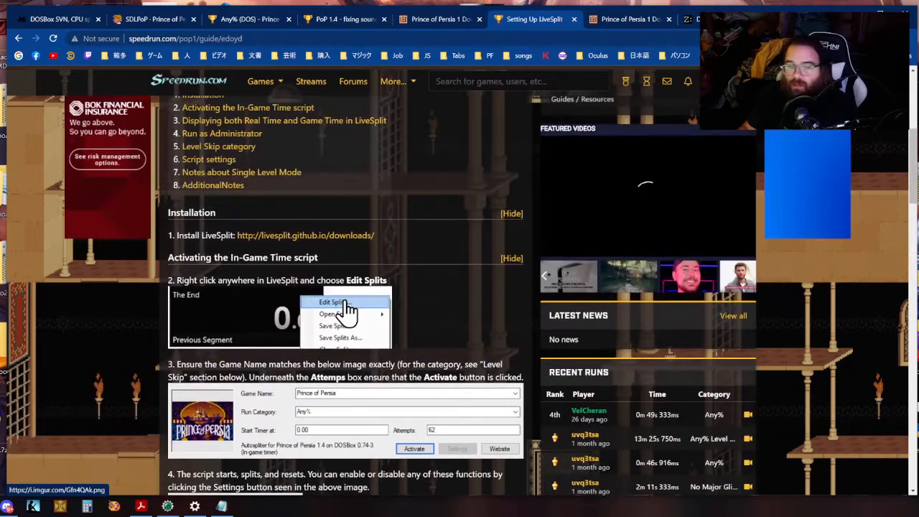
{"action": "mouse_move", "coordinate": [438, 307]}
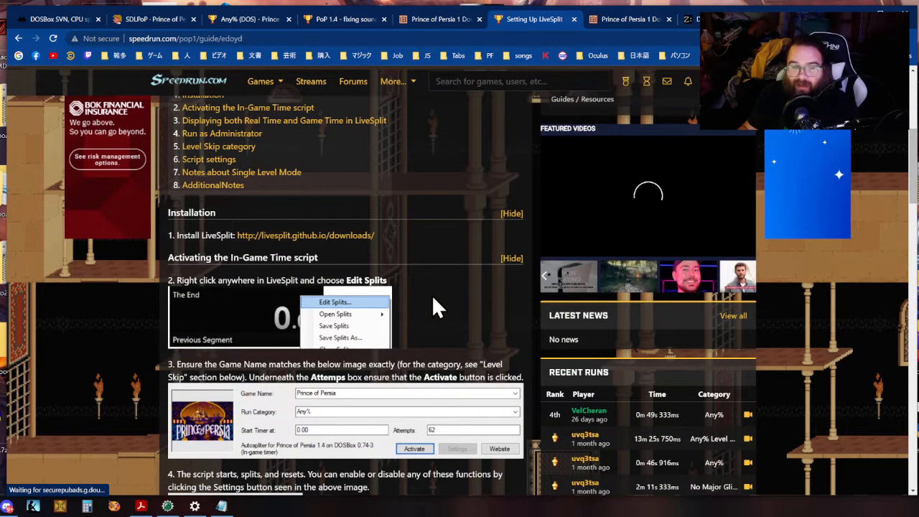
{"action": "scroll", "scroll_direction": "up", "scroll_amount": 3}
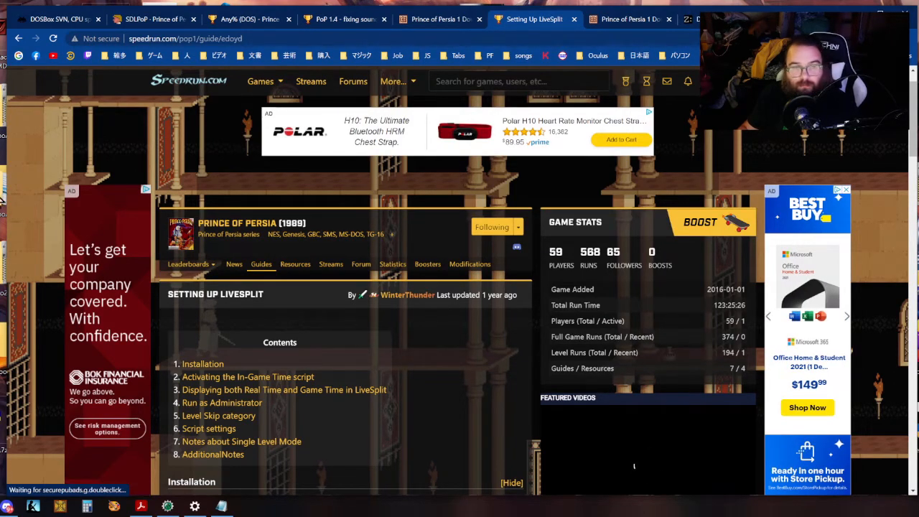
{"action": "scroll", "scroll_direction": "down", "scroll_amount": 3}
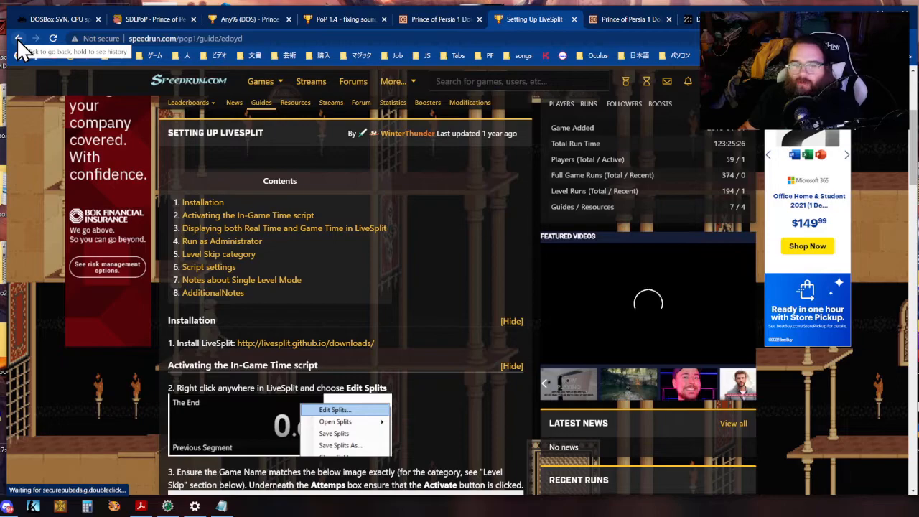
{"action": "left_click", "coordinate": [19, 38]}
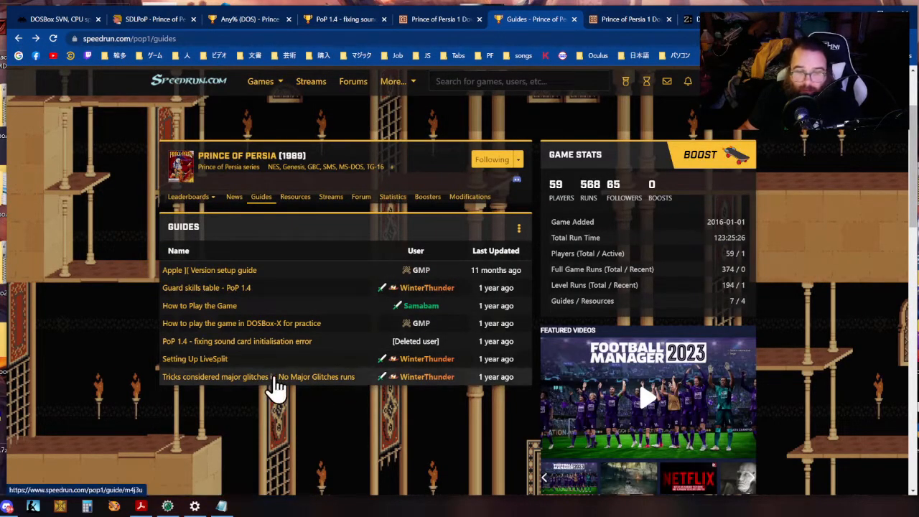
Read the 'Tricks considered major glitches in No Major Glitches runs' guide, then go back.
{"action": "left_click", "coordinate": [258, 376]}
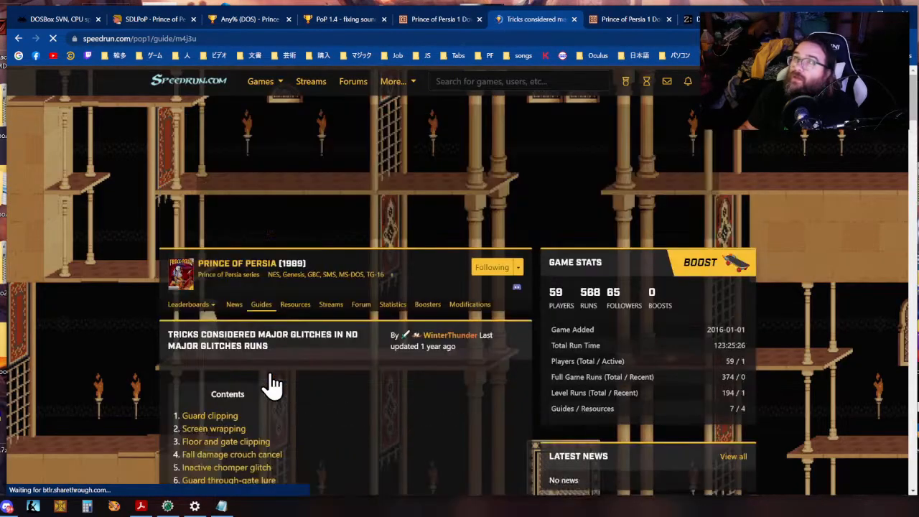
{"action": "scroll", "scroll_direction": "down", "scroll_amount": 3}
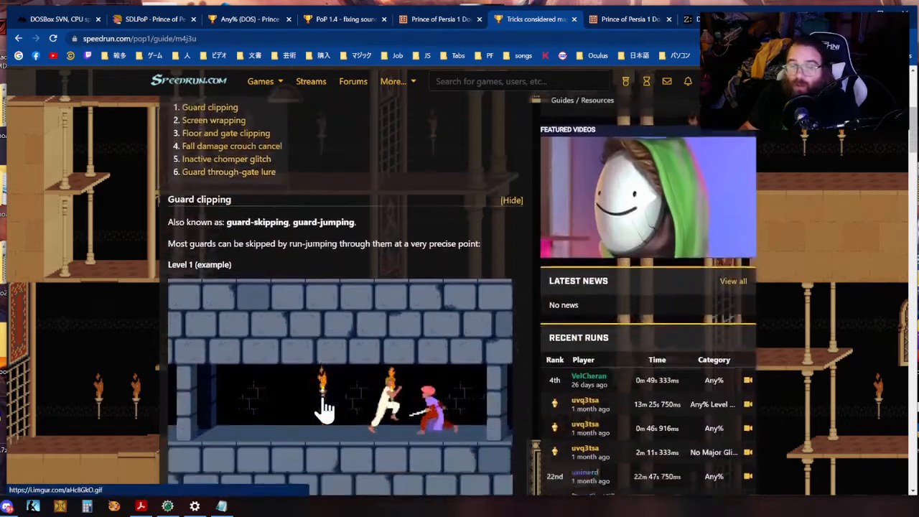
{"action": "scroll", "scroll_direction": "down", "scroll_amount": 3}
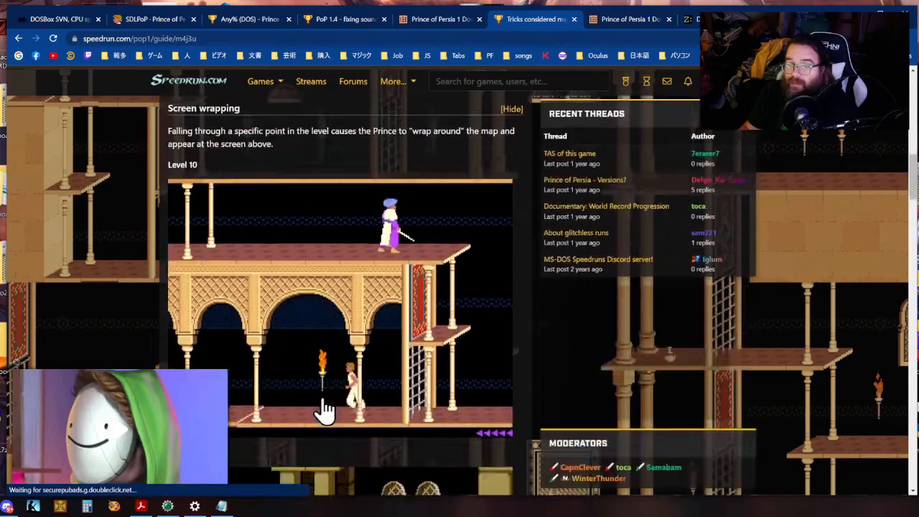
{"action": "scroll", "scroll_direction": "down", "scroll_amount": 3}
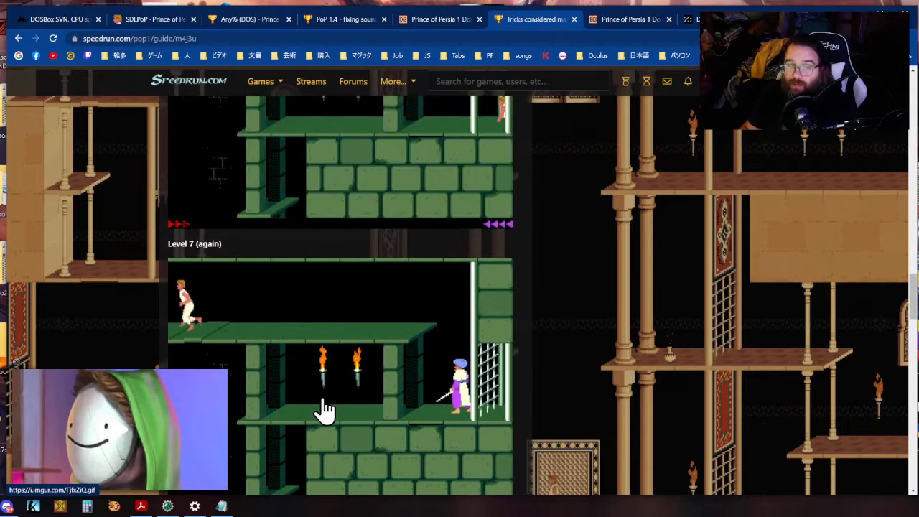
{"action": "scroll", "scroll_direction": "down", "scroll_amount": 3}
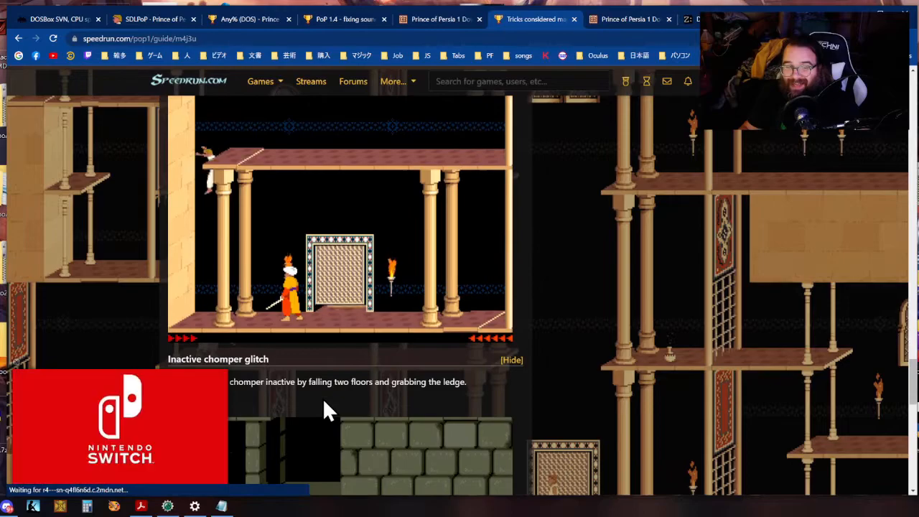
{"action": "scroll", "scroll_direction": "down", "scroll_amount": 3}
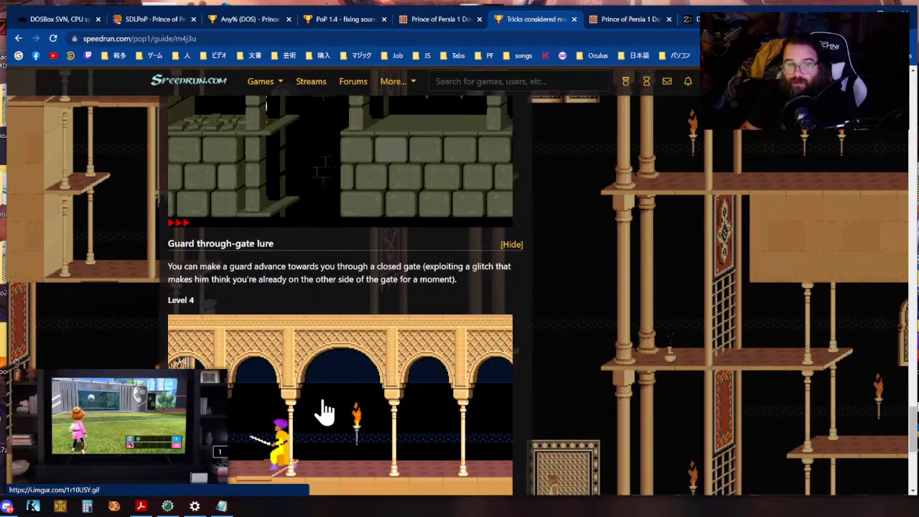
{"action": "scroll", "scroll_direction": "down", "scroll_amount": 3}
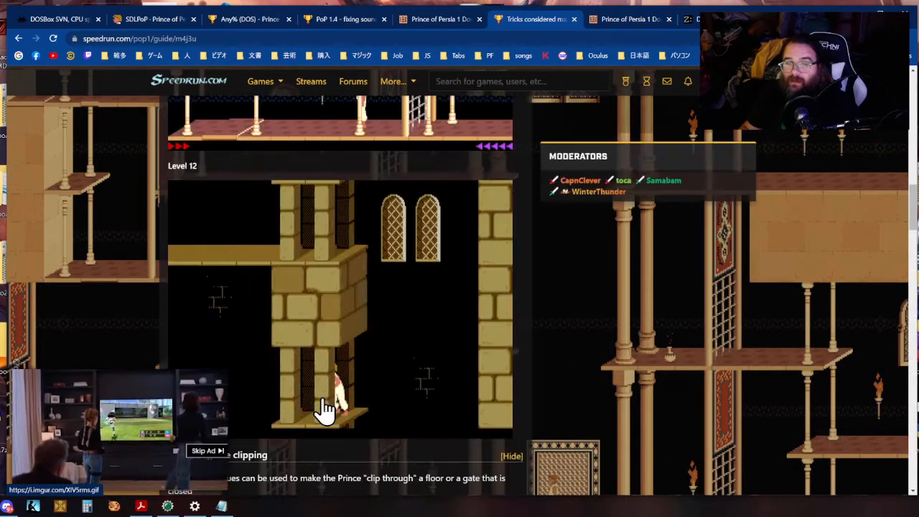
{"action": "scroll", "scroll_direction": "up", "scroll_amount": 3}
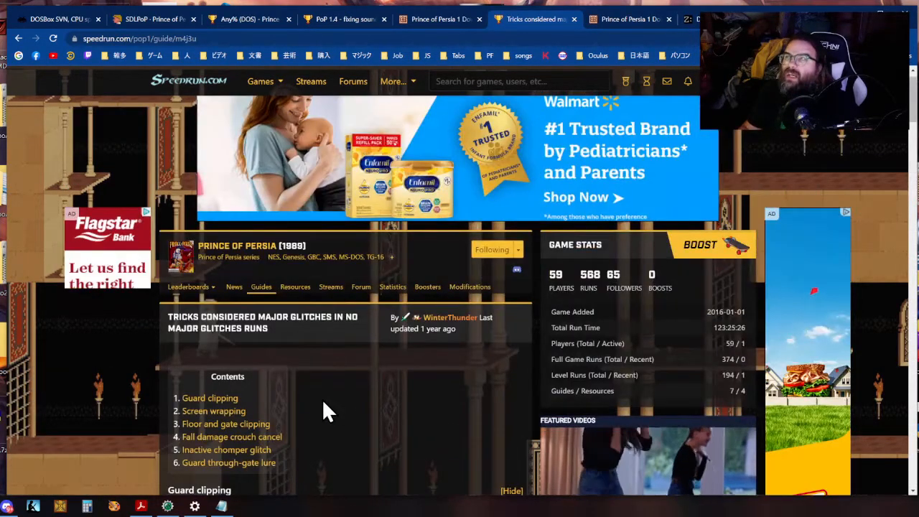
{"action": "scroll", "scroll_direction": "down", "scroll_amount": 3}
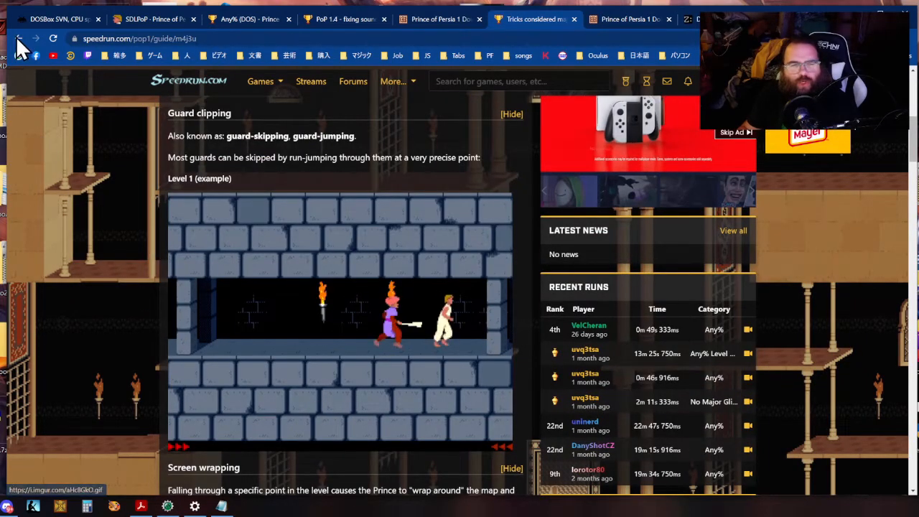
{"action": "left_click", "coordinate": [18, 38]}
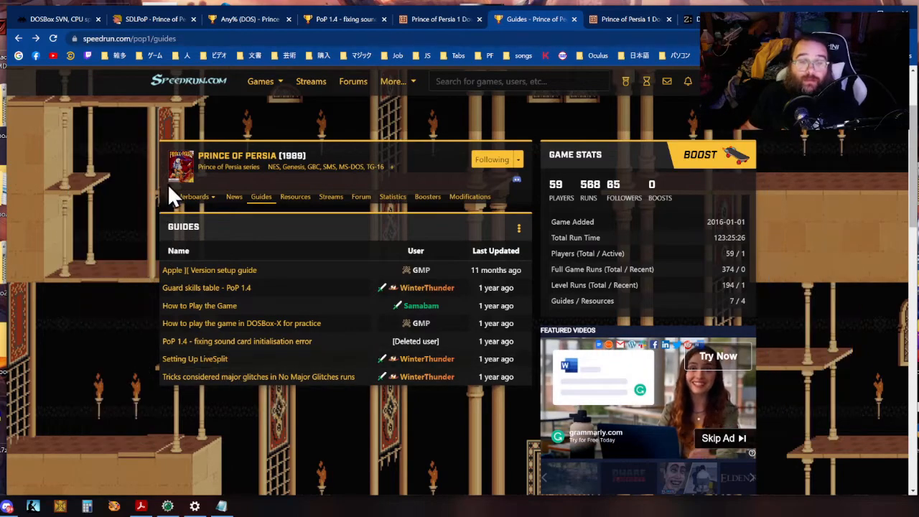
Choose Full Game Leaderboard from the Leaderboards menu and scroll the Any% DOS rankings.
{"action": "left_click", "coordinate": [191, 196]}
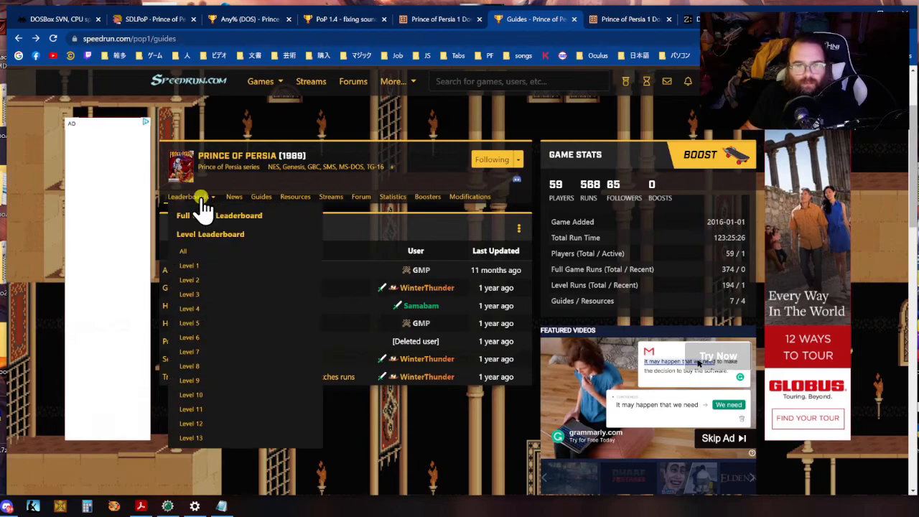
{"action": "left_click", "coordinate": [261, 196]}
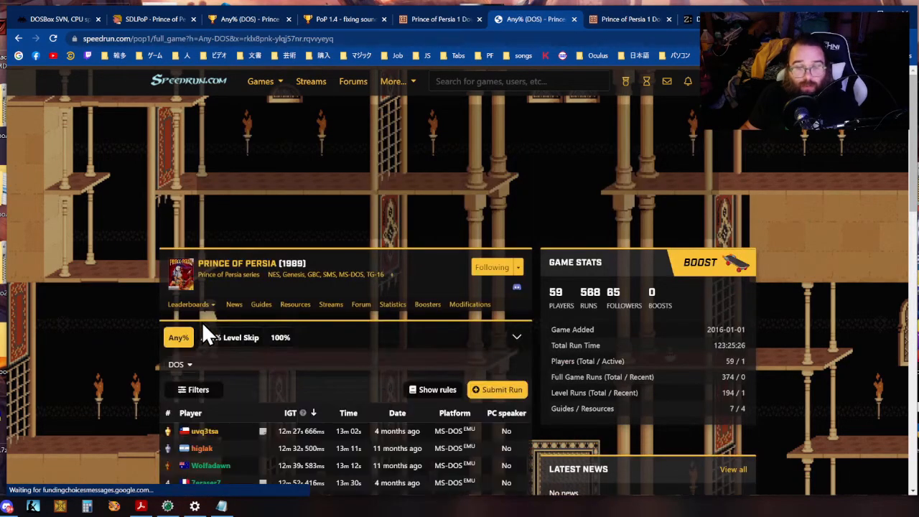
{"action": "scroll", "scroll_direction": "down", "scroll_amount": 3}
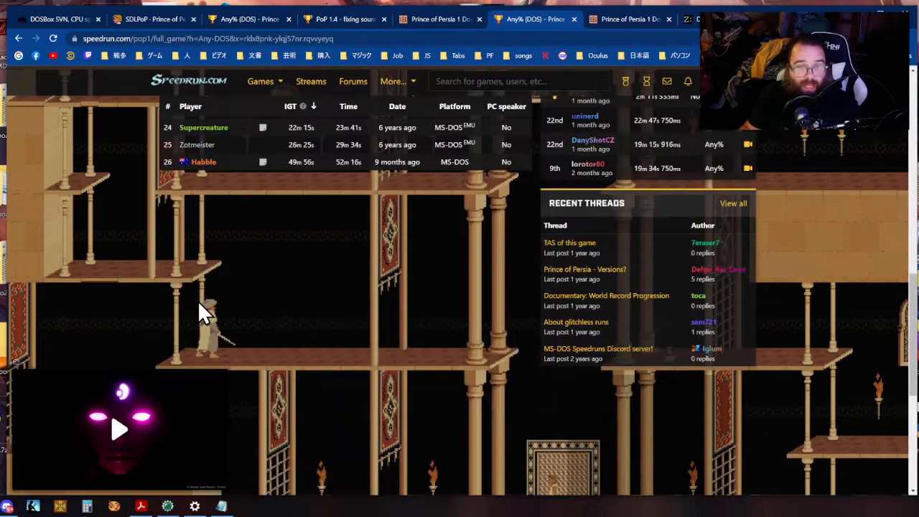